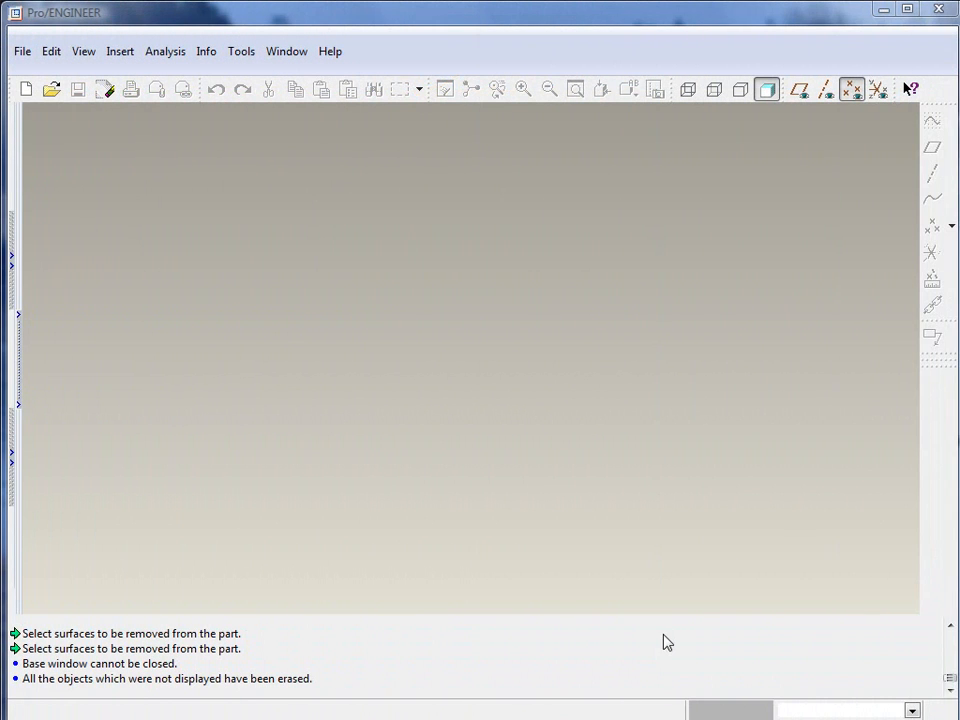
mouse_move(700, 434)
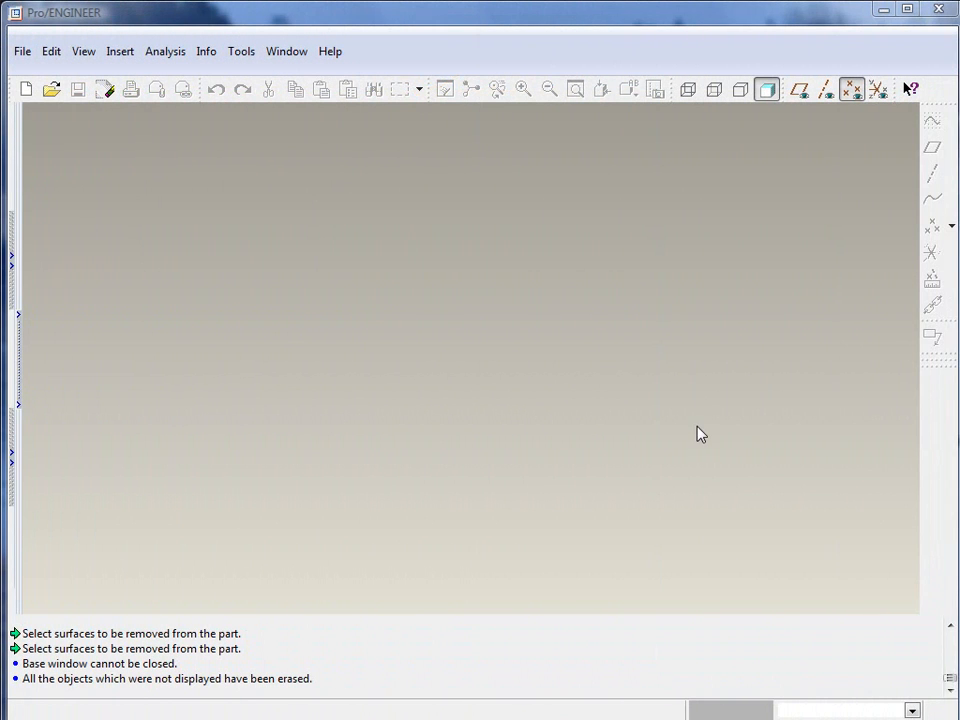
mouse_move(716, 458)
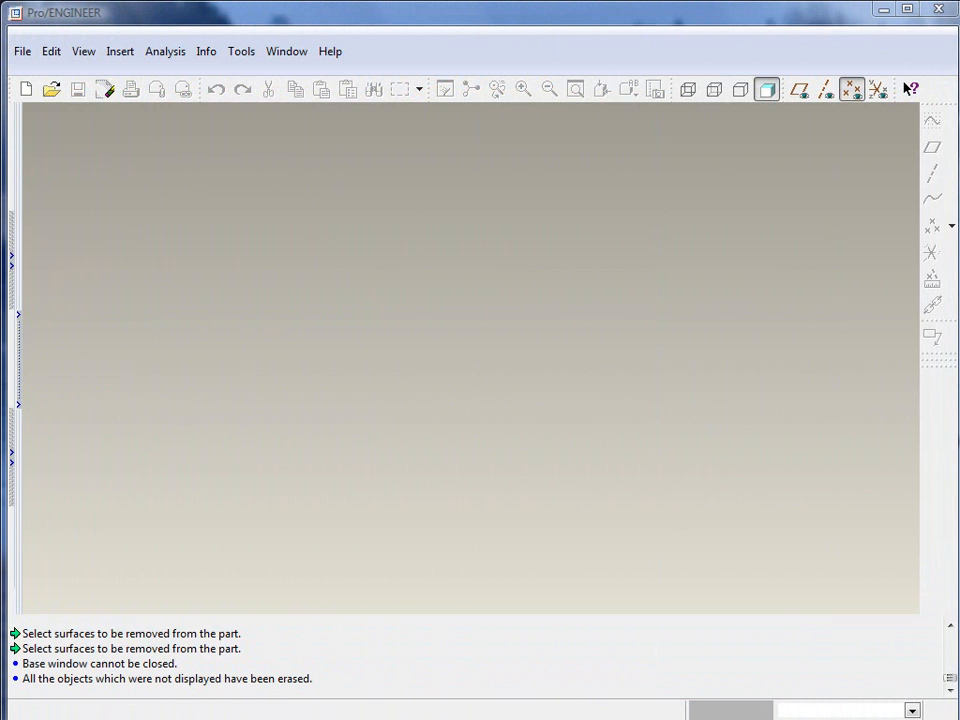
mouse_move(448, 496)
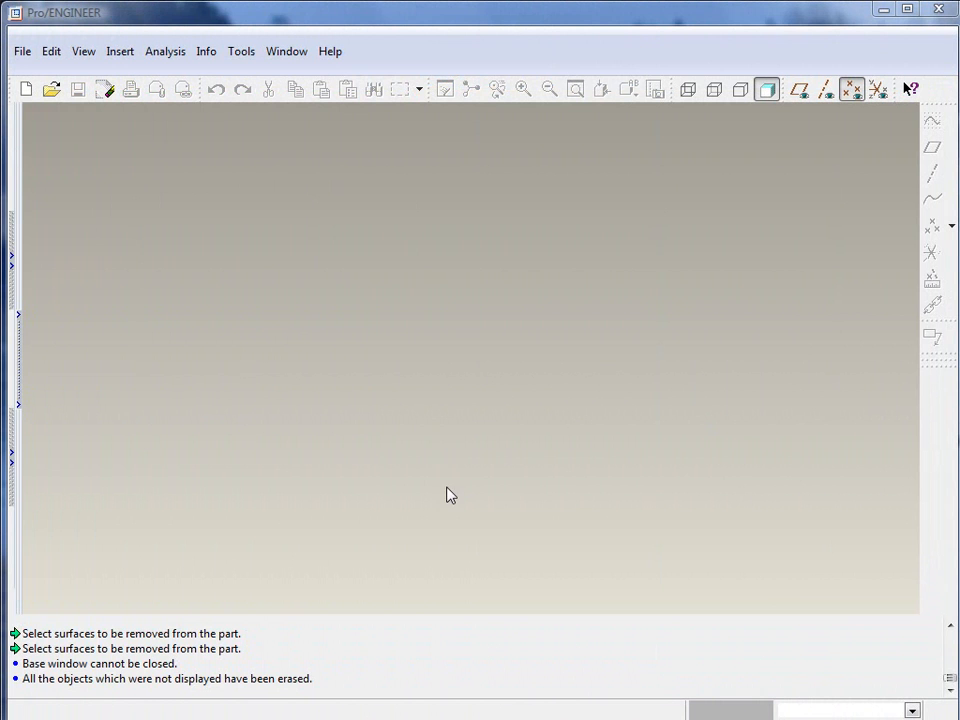
mouse_move(118, 150)
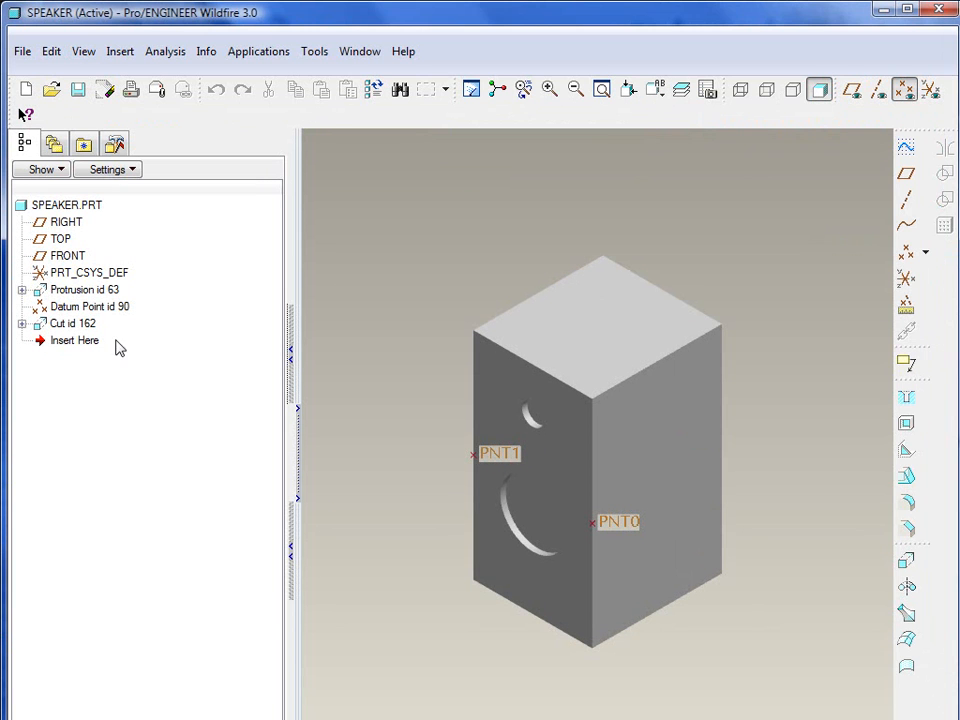
mouse_move(80, 308)
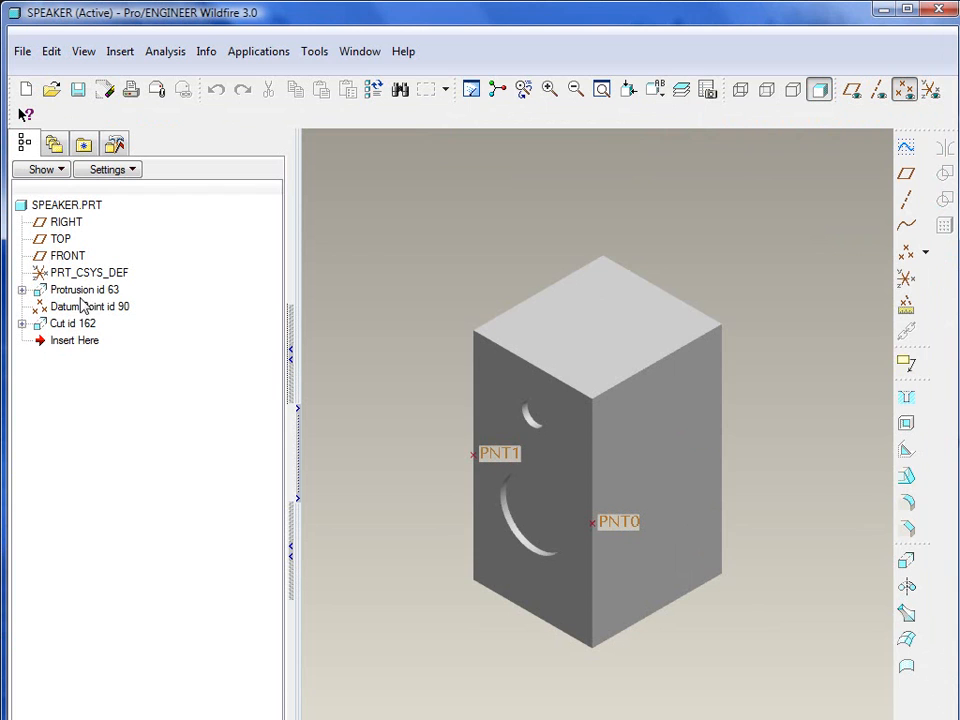
- Review the Protrusion and Cut features in the model tree
click(84, 288)
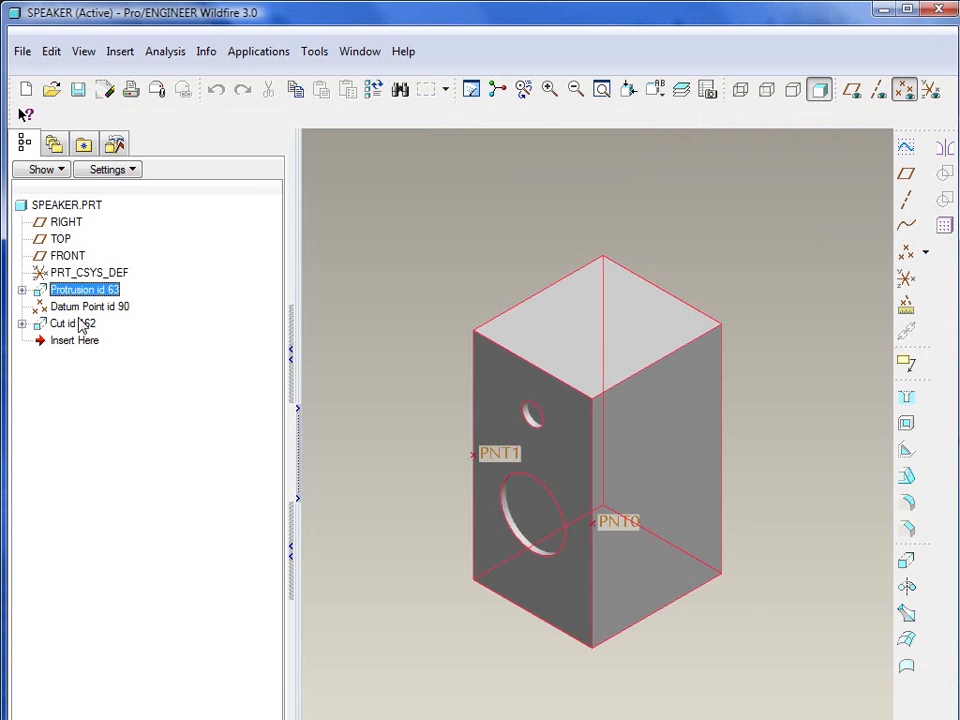
click(64, 324)
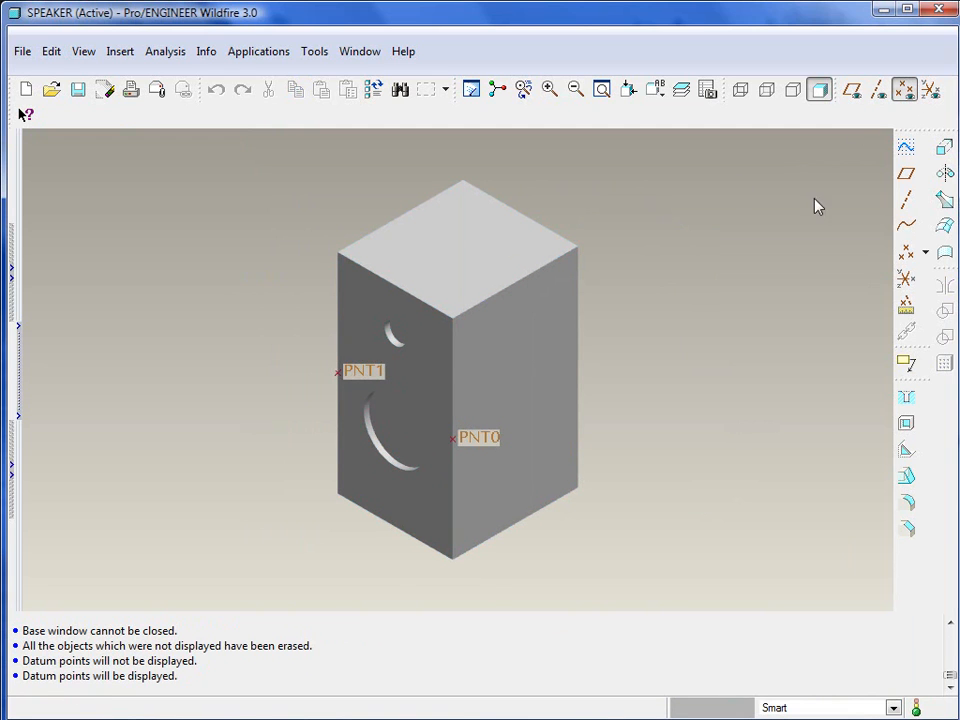
mouse_move(630, 522)
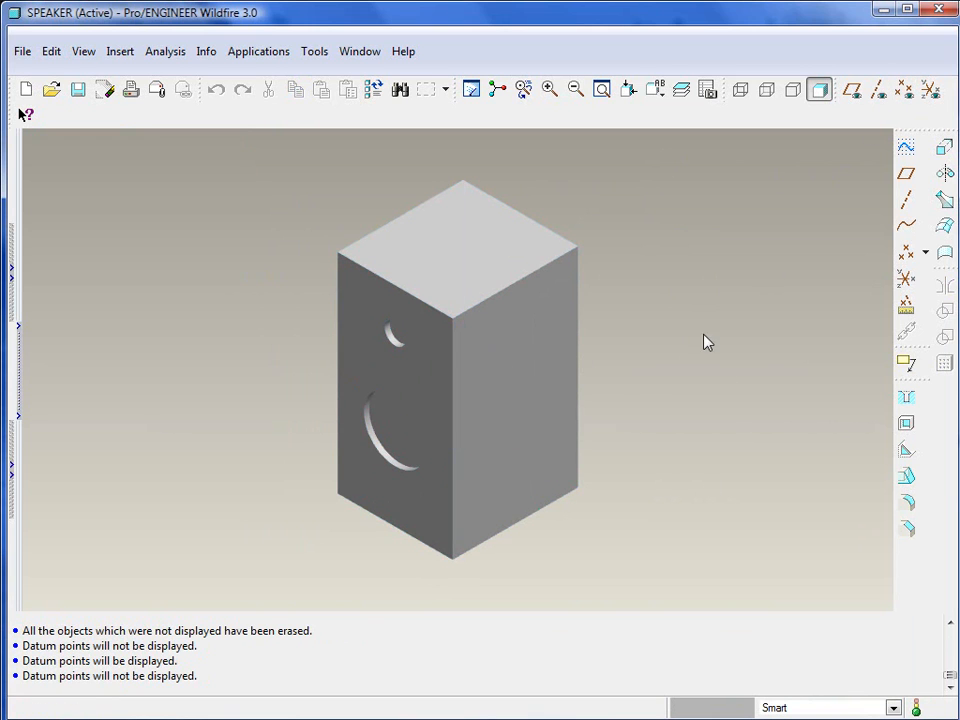
mouse_move(316, 292)
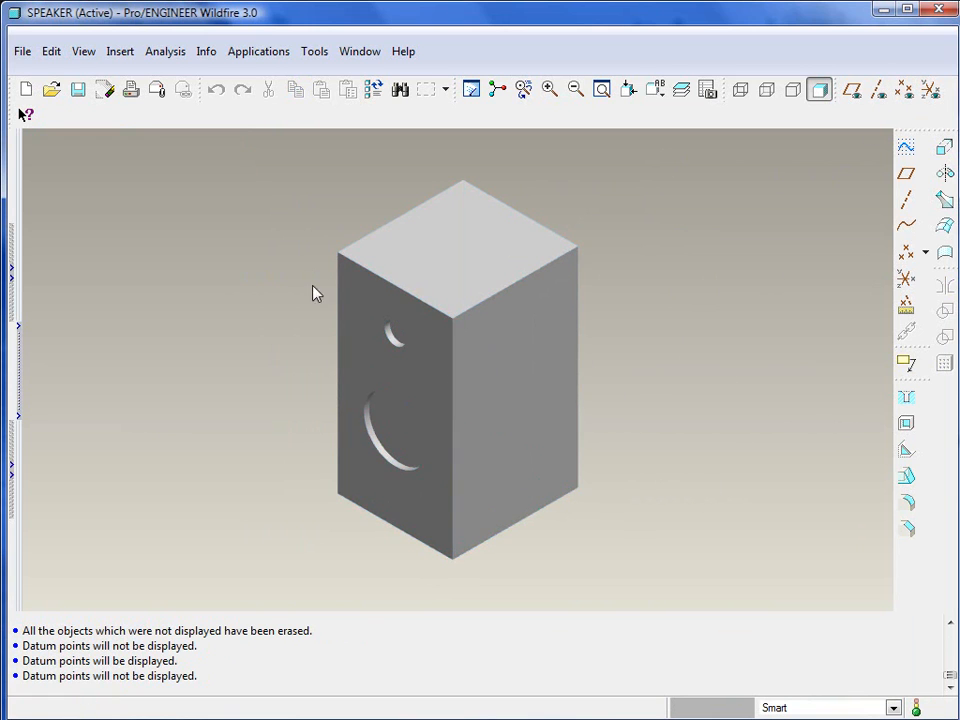
- Pick the speaker box body and its front vertical corner edge for rounding
click(440, 460)
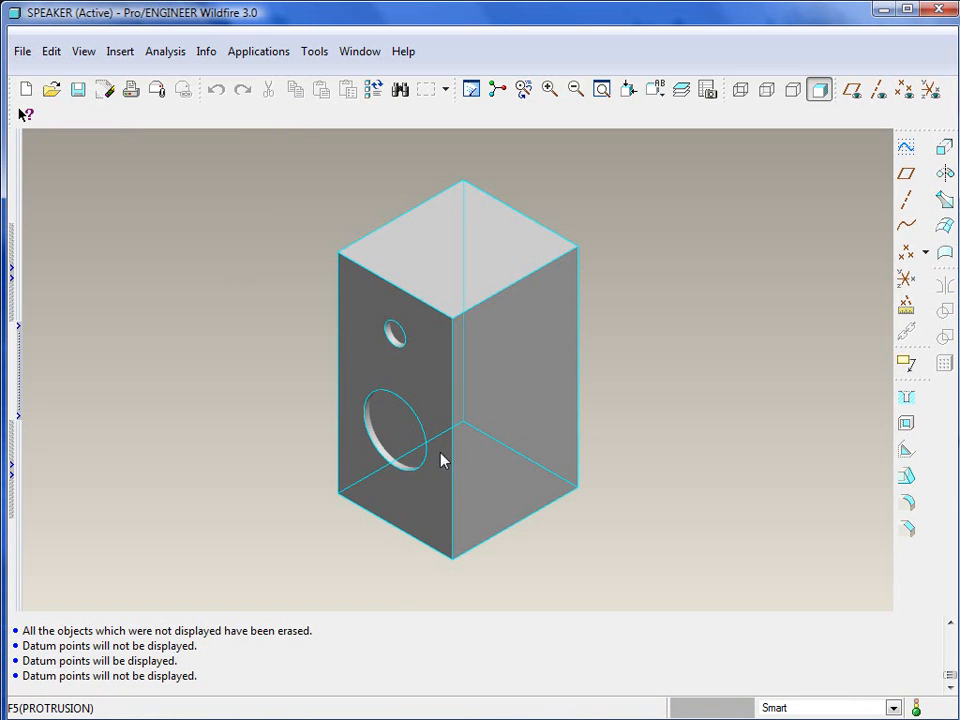
click(454, 380)
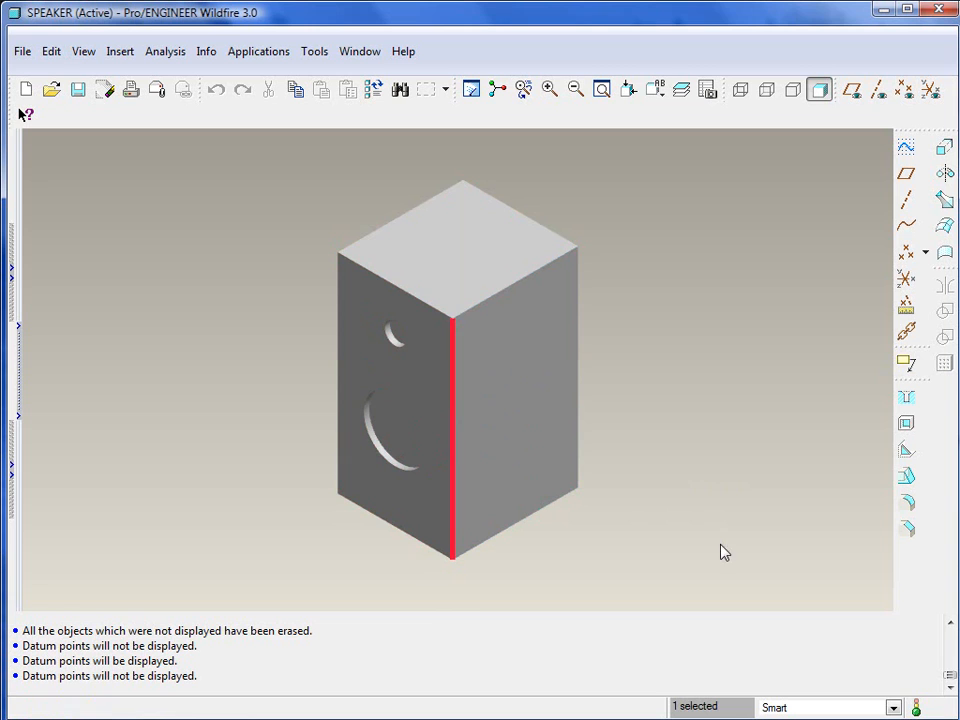
mouse_move(612, 446)
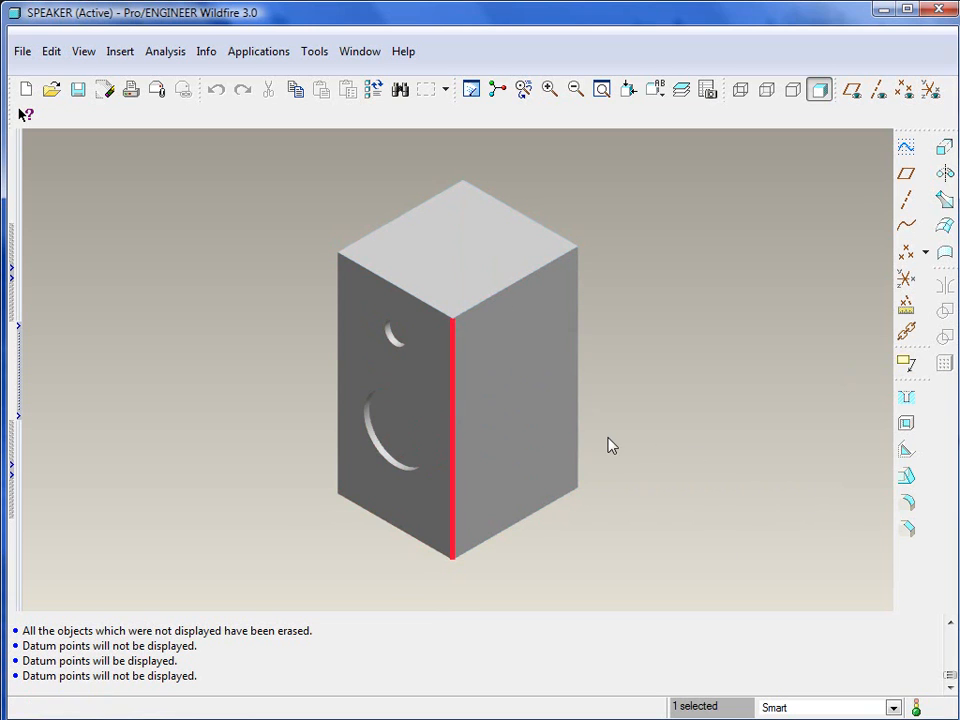
mouse_move(800, 436)
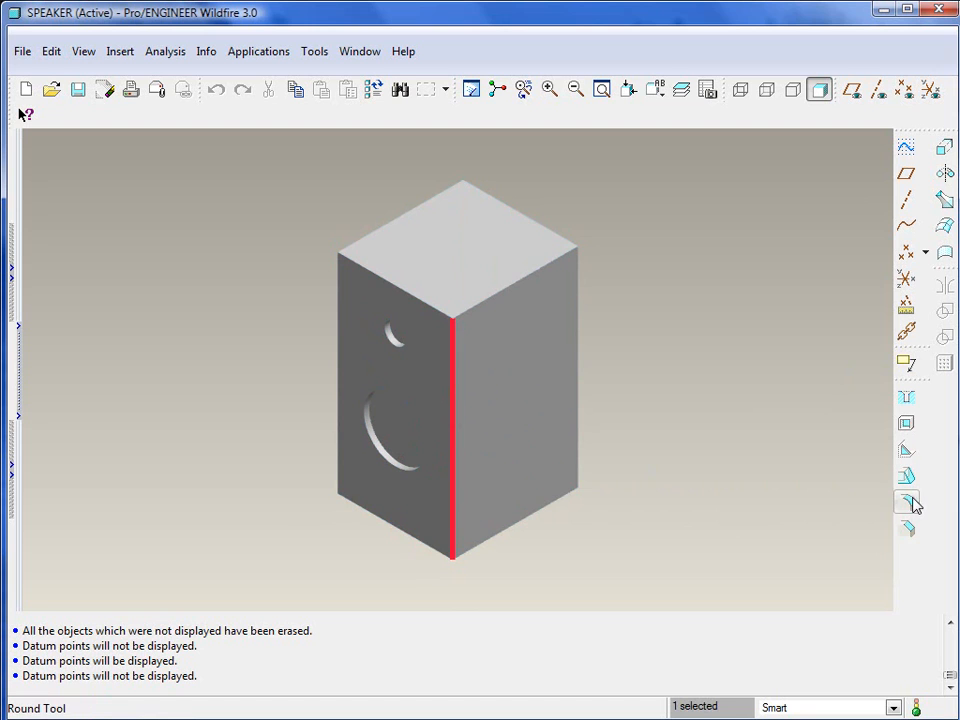
- Round the front corner edge with 0.5 ends and a 1.000 radius referenced at PNT0
click(906, 502)
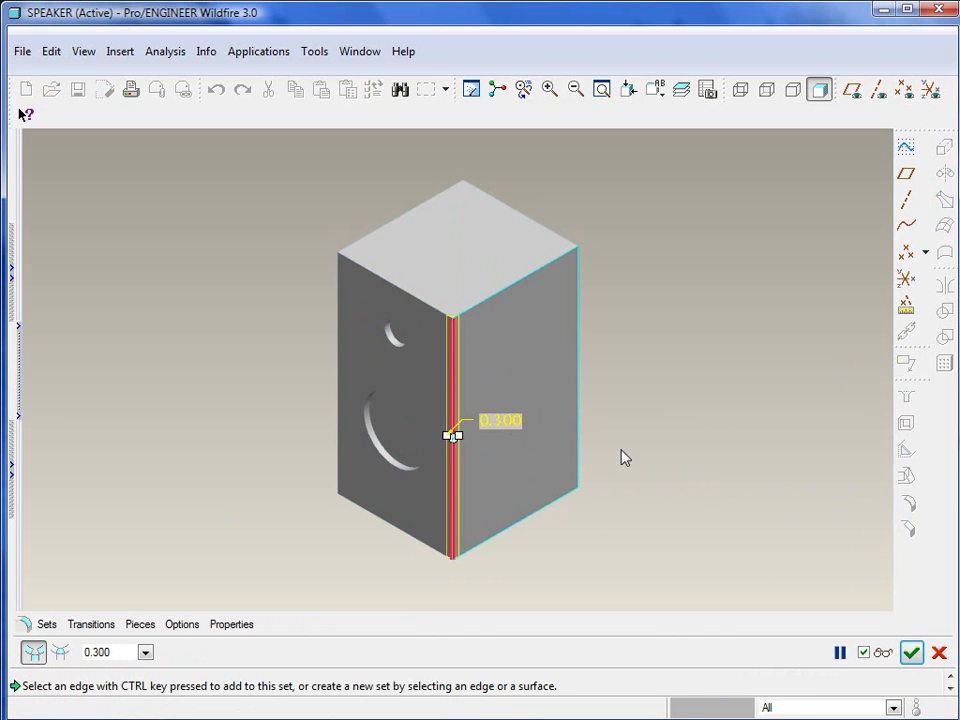
mouse_move(156, 596)
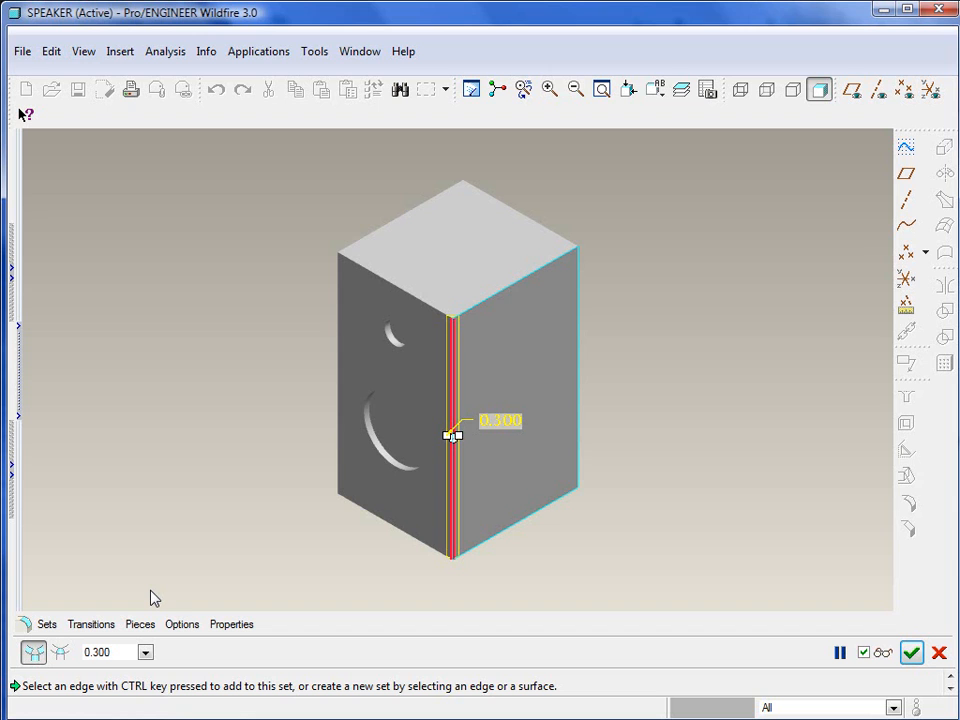
mouse_move(90, 618)
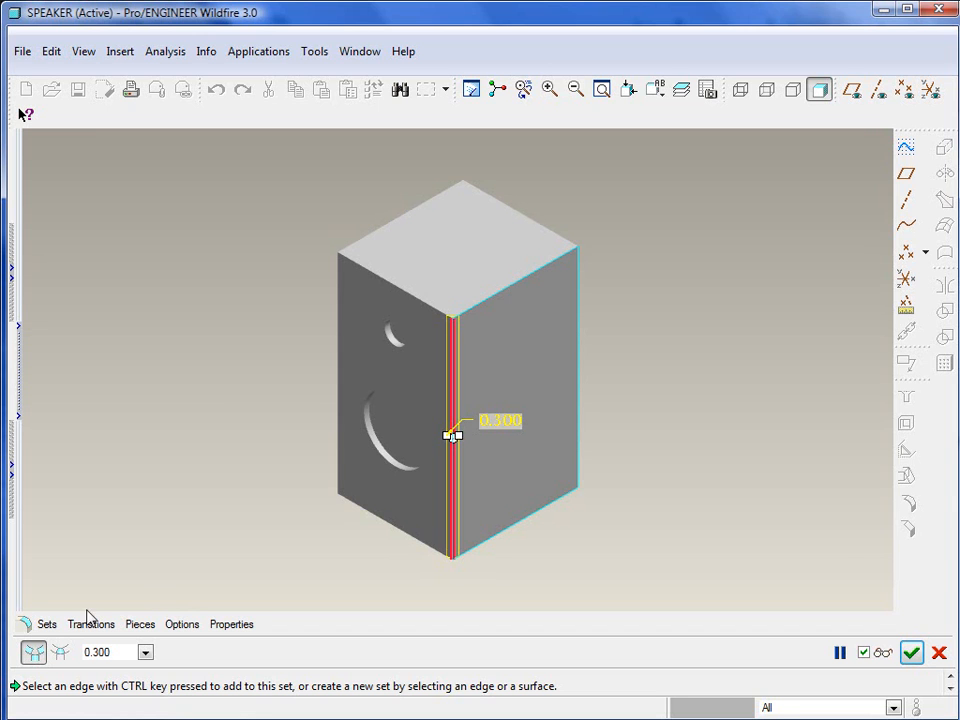
click(48, 624)
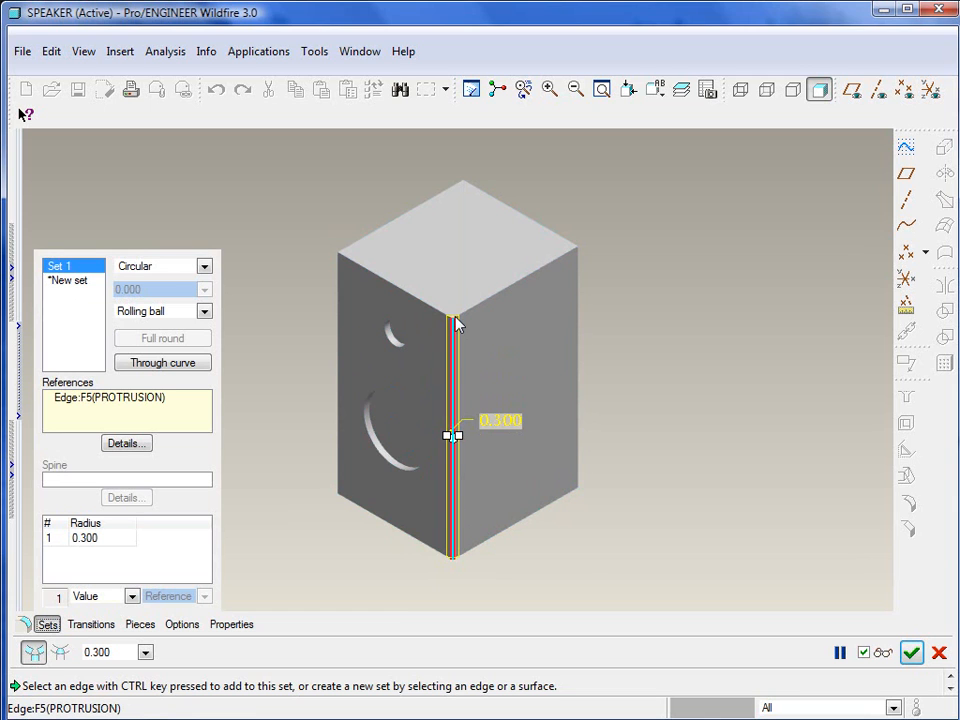
mouse_move(500, 508)
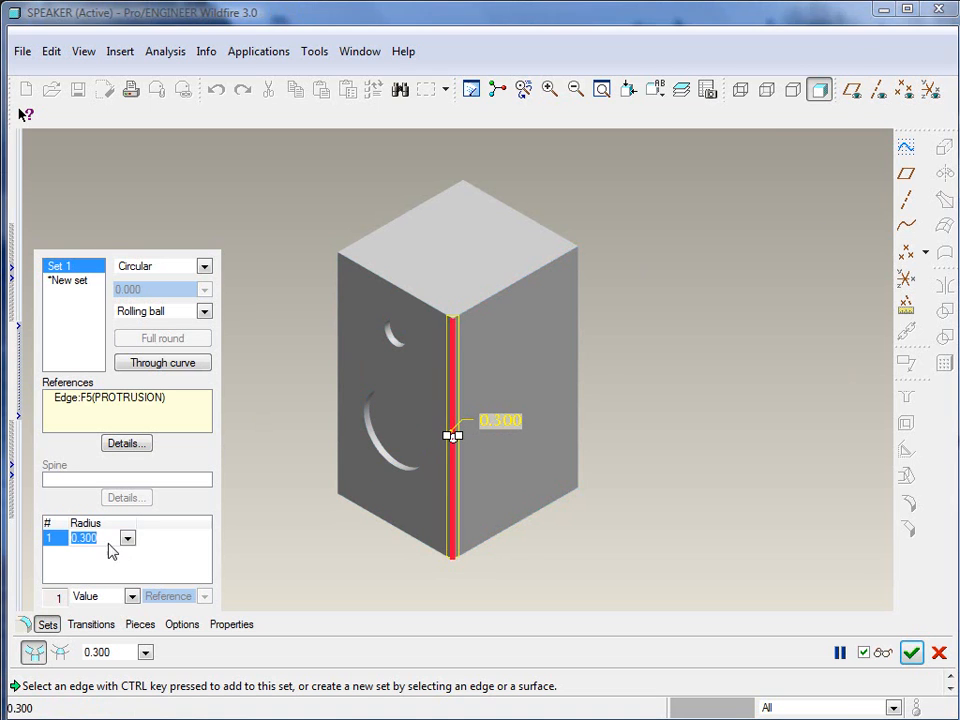
text(.5)
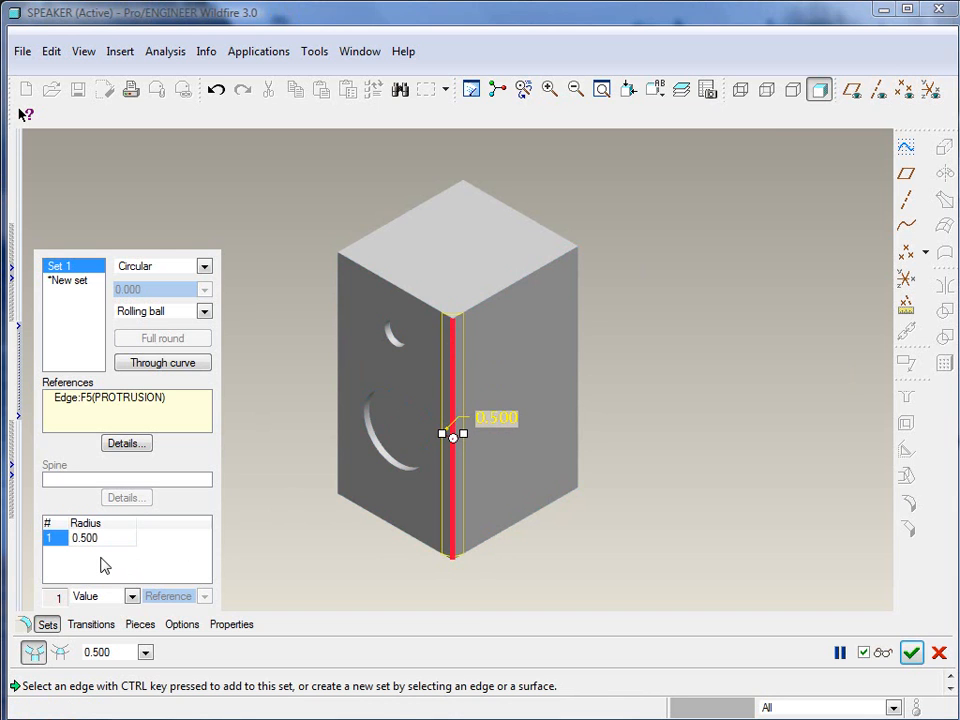
mouse_move(80, 564)
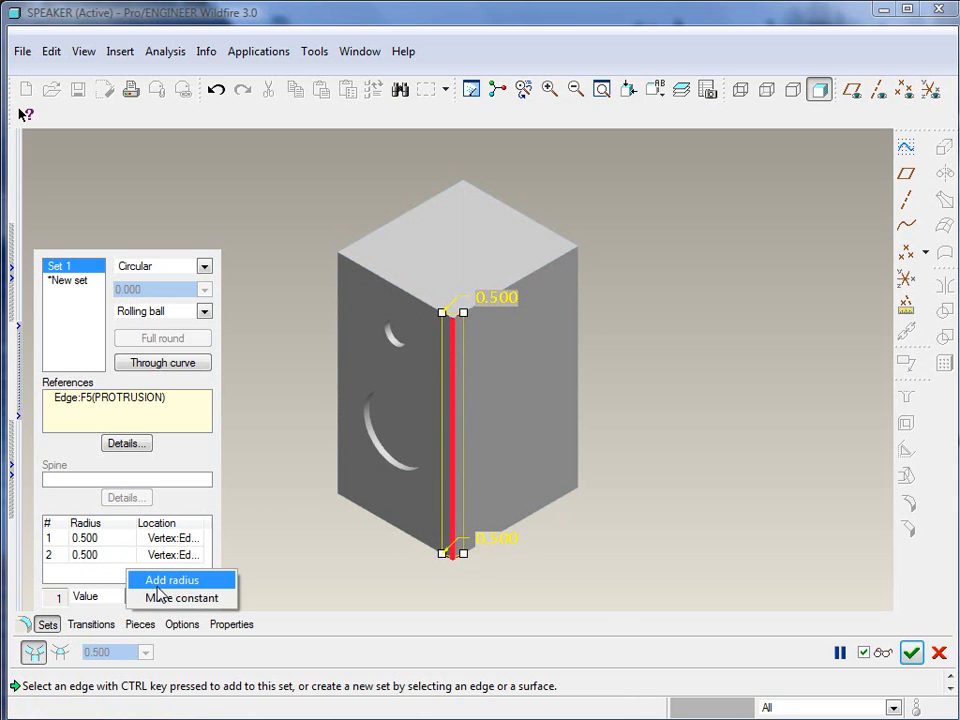
click(172, 580)
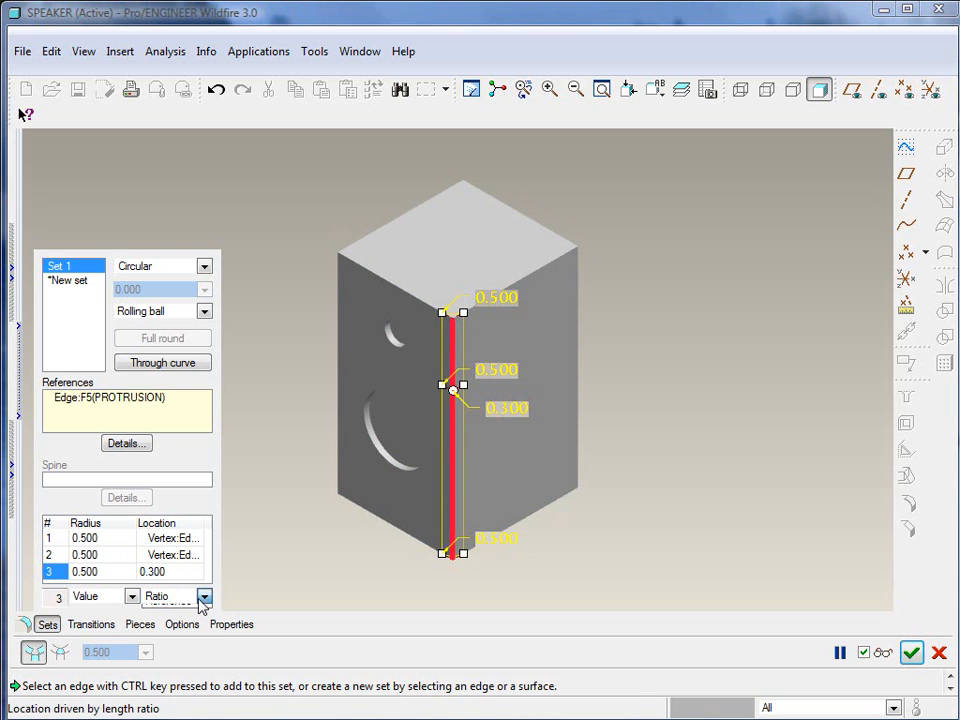
click(204, 596)
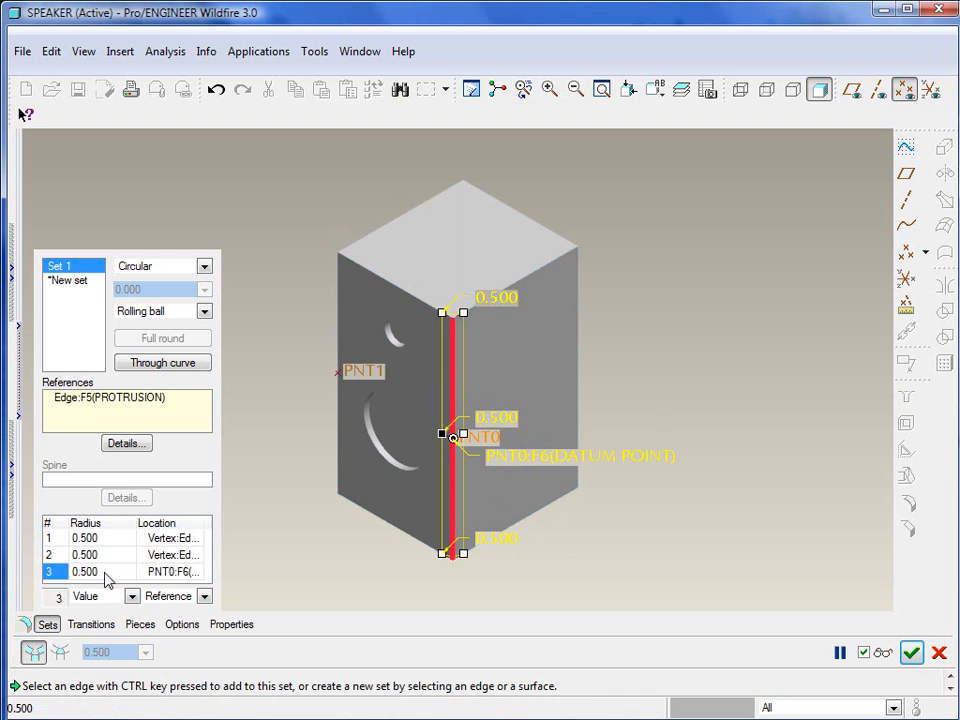
text(1.000)
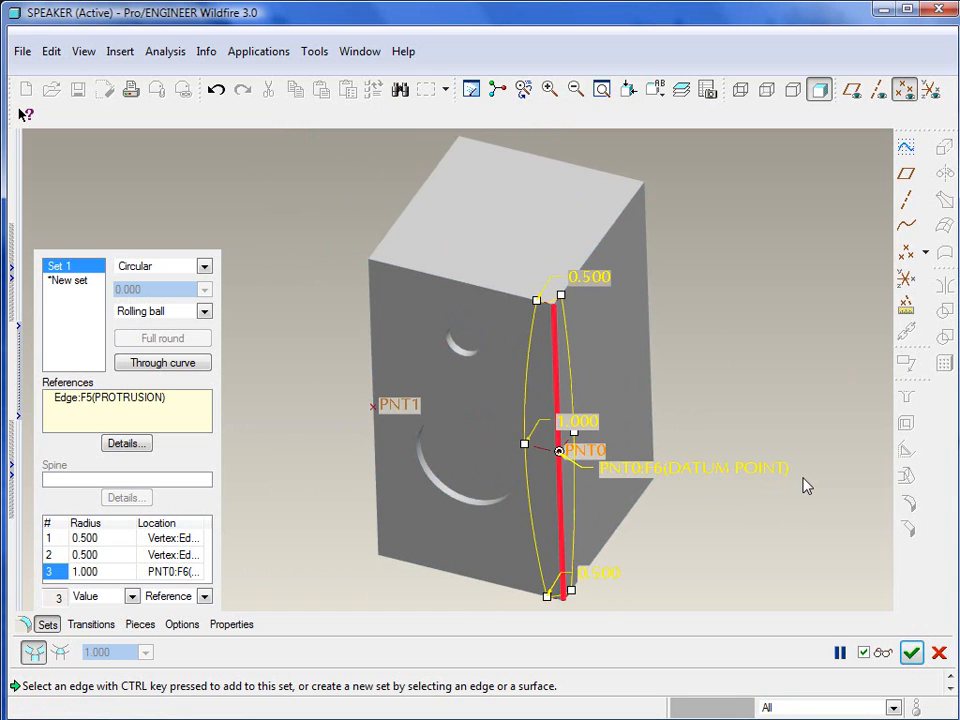
mouse_move(270, 502)
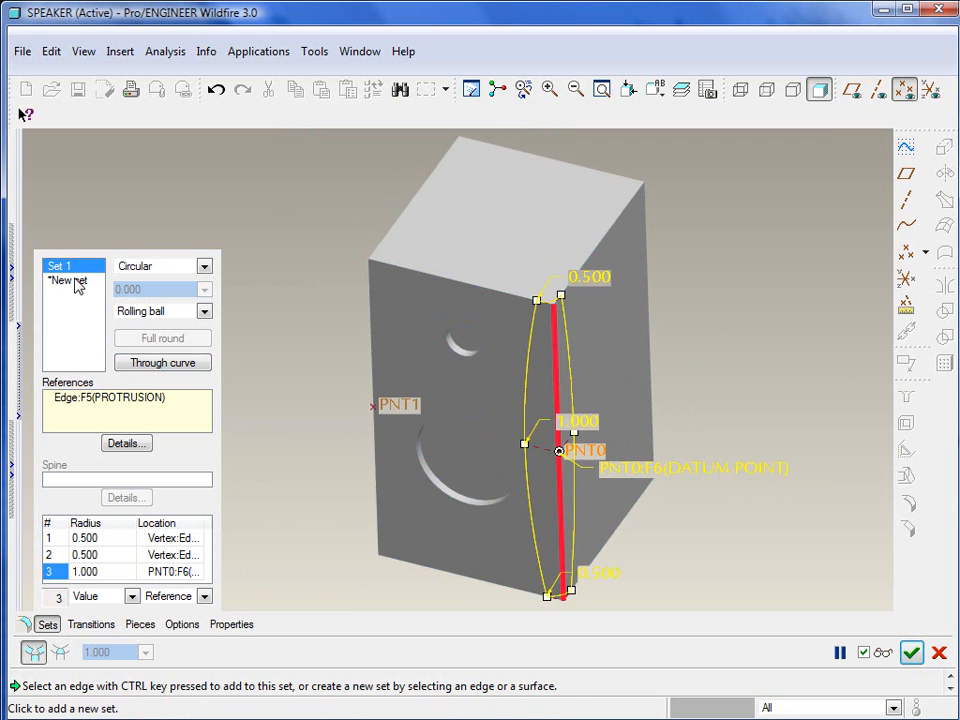
- Start a second round set at 0.500 and add another radius along its edge
click(70, 294)
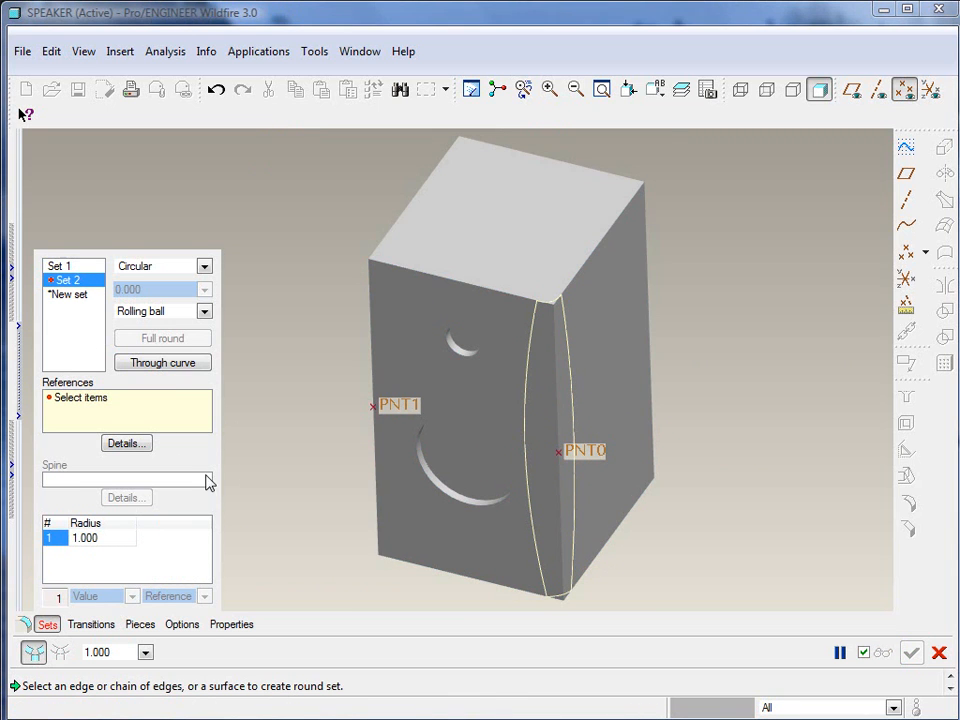
mouse_move(372, 360)
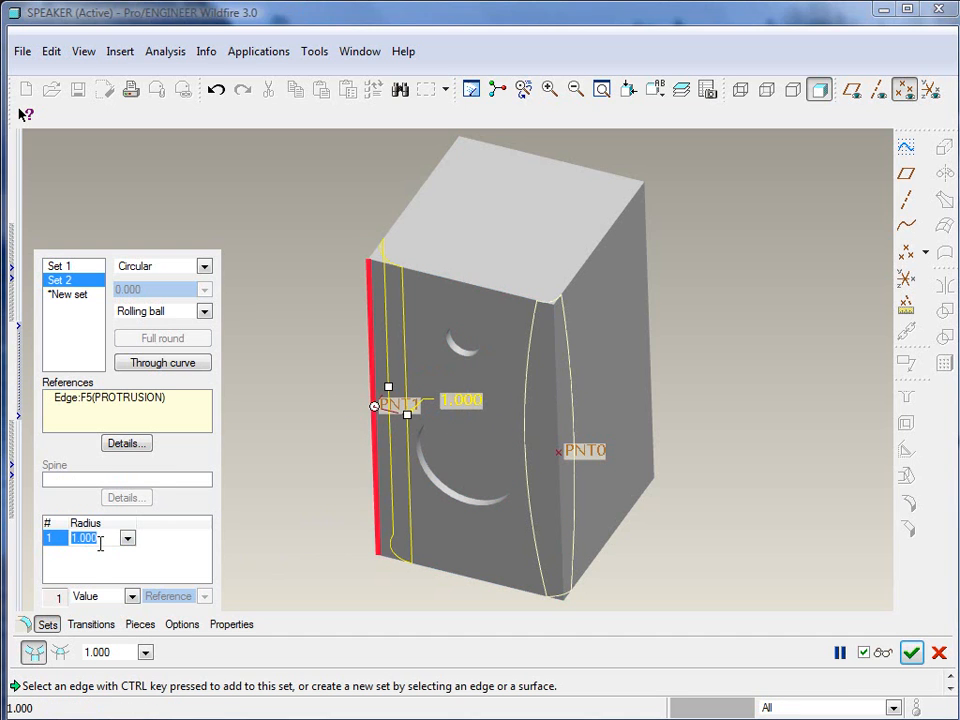
text(0.500)
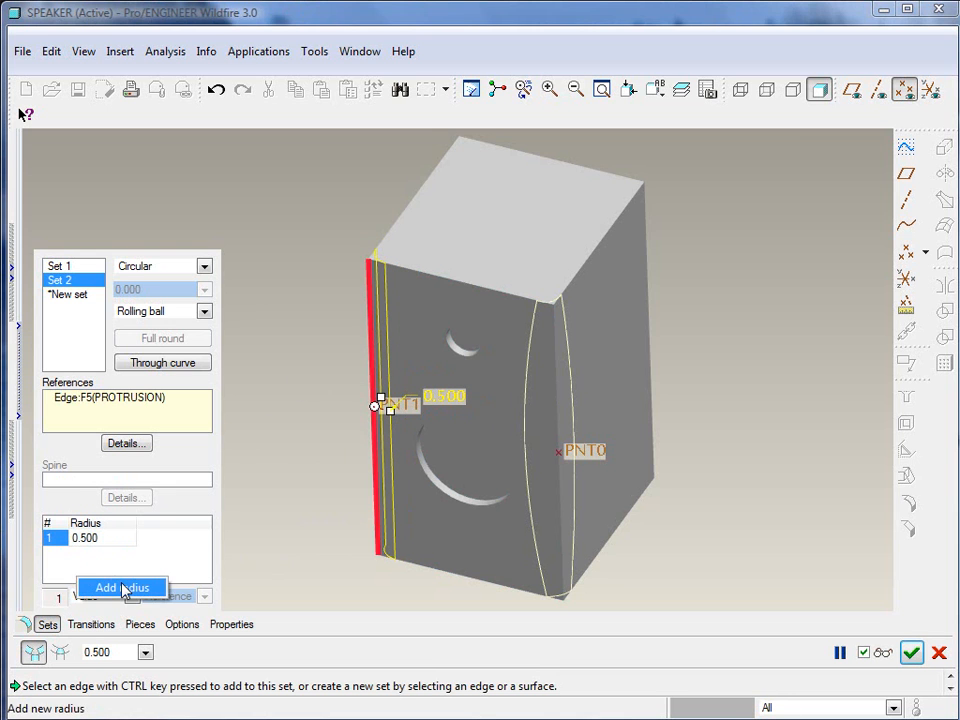
click(122, 588)
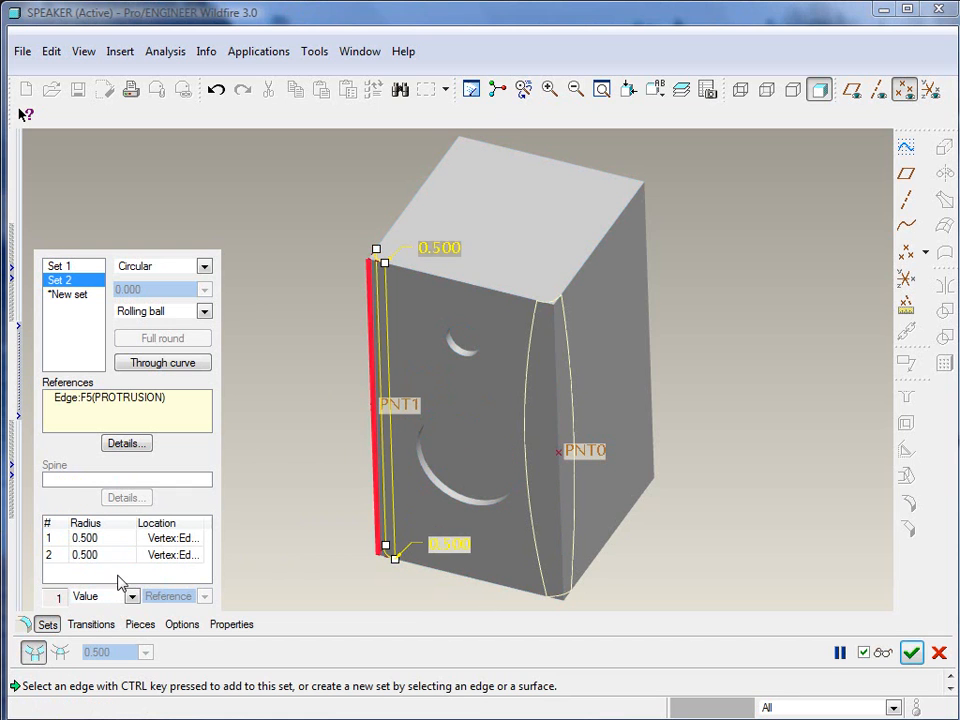
click(384, 488)
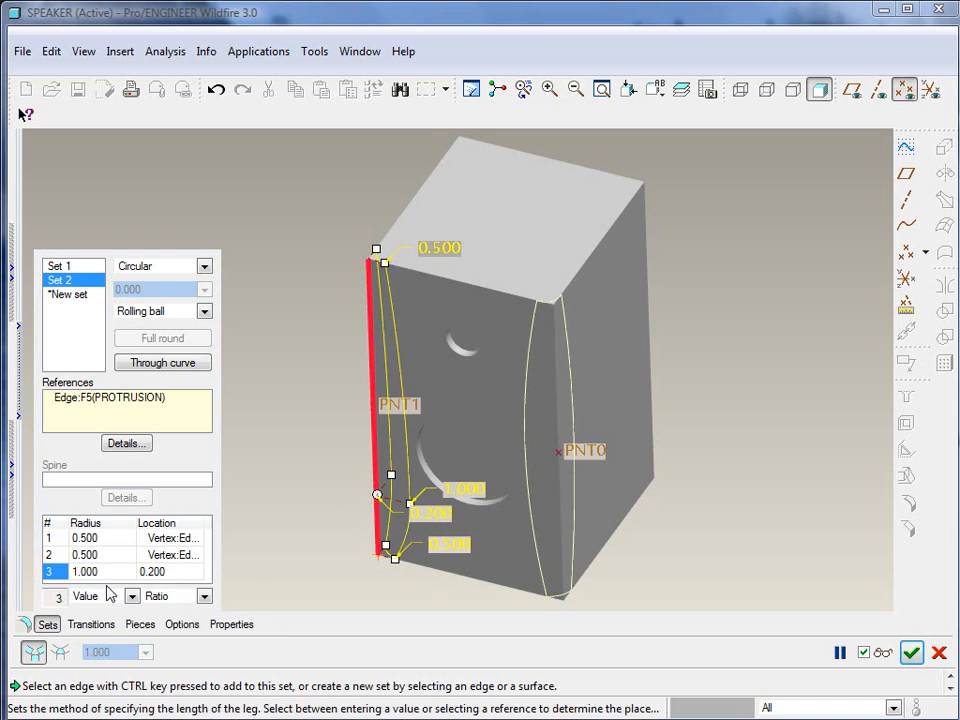
- Locate the third radius by Reference instead of Ratio, ready to pick PNT1
click(96, 596)
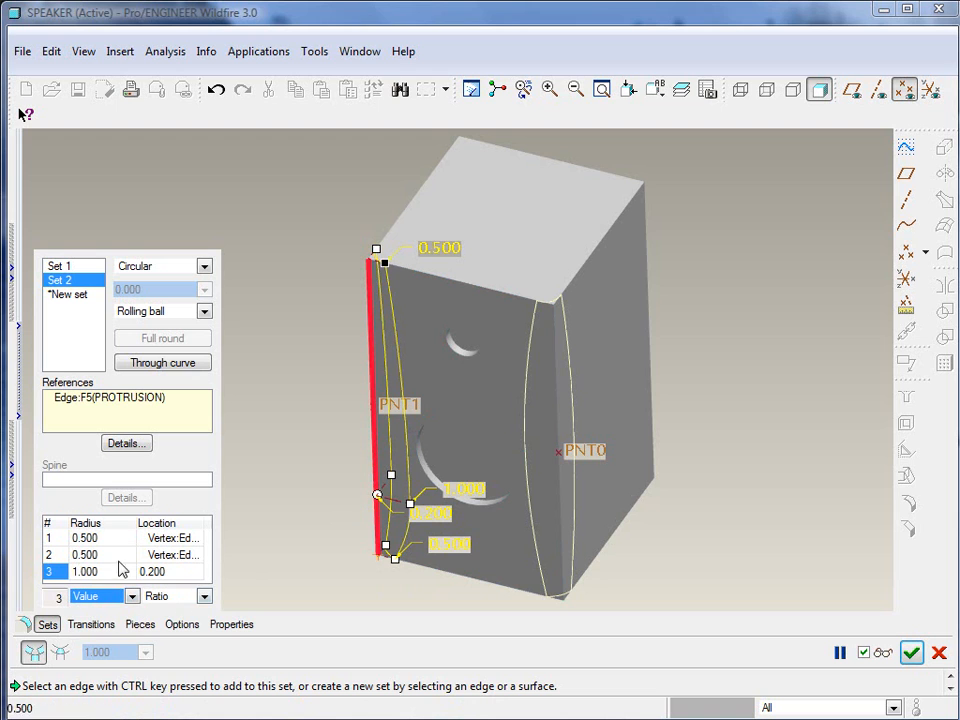
click(204, 596)
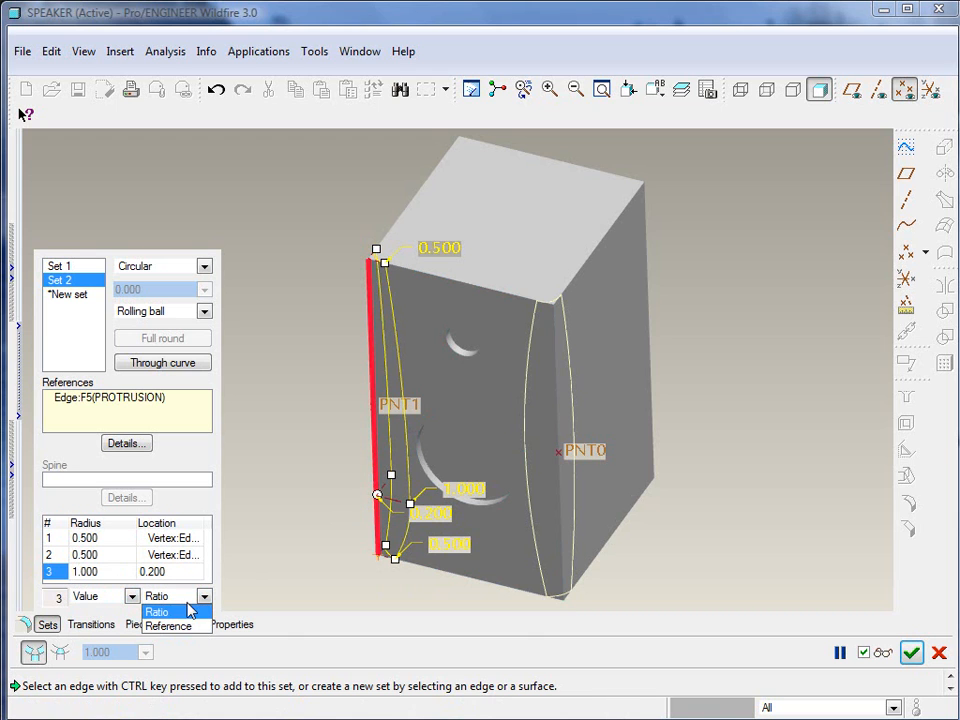
click(168, 612)
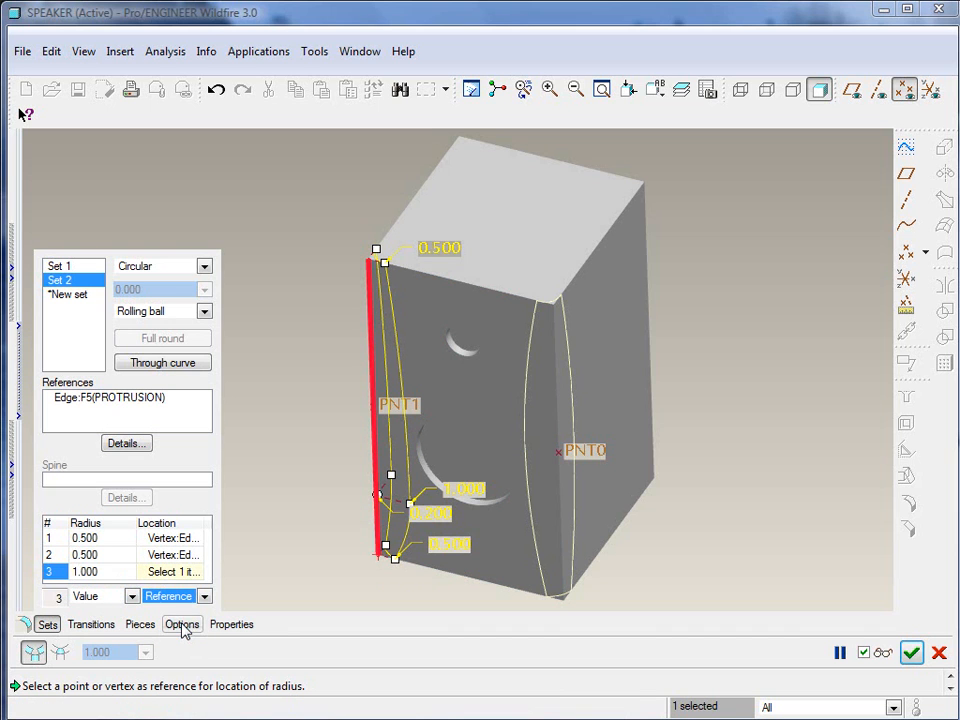
mouse_move(398, 404)
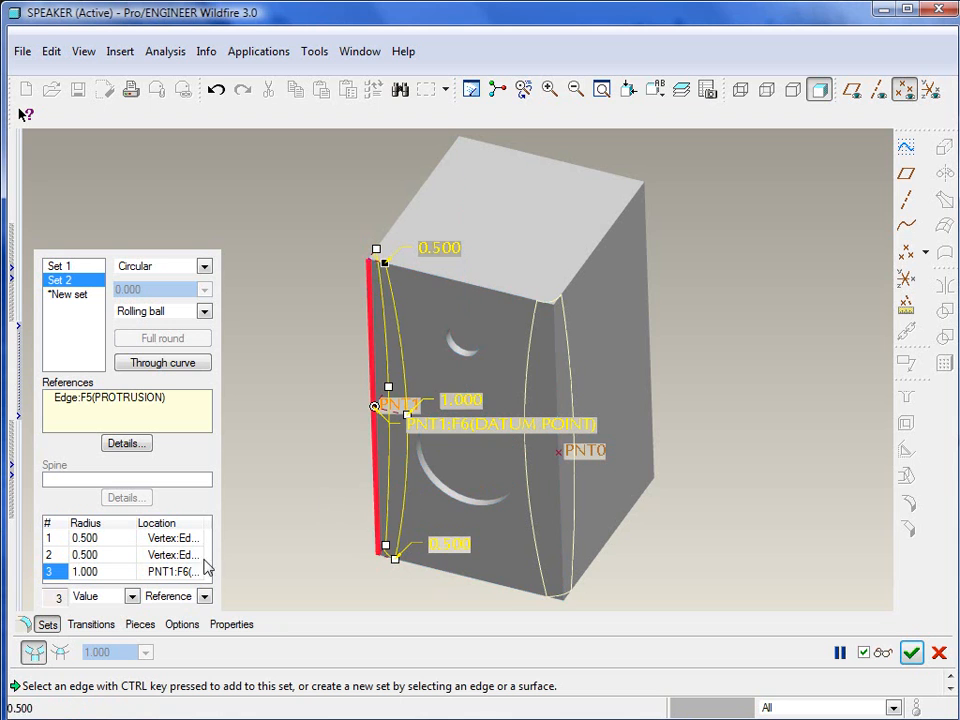
mouse_move(80, 308)
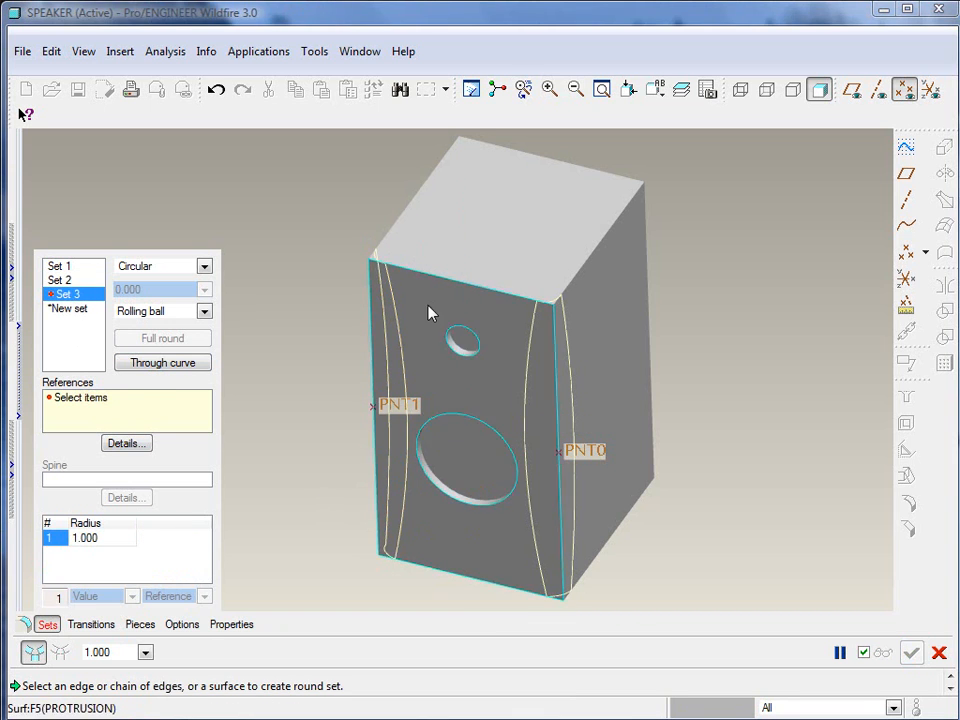
- Round the top front edge at 0.300 as Set 3 and start Set 4 on the next edge chain
click(460, 268)
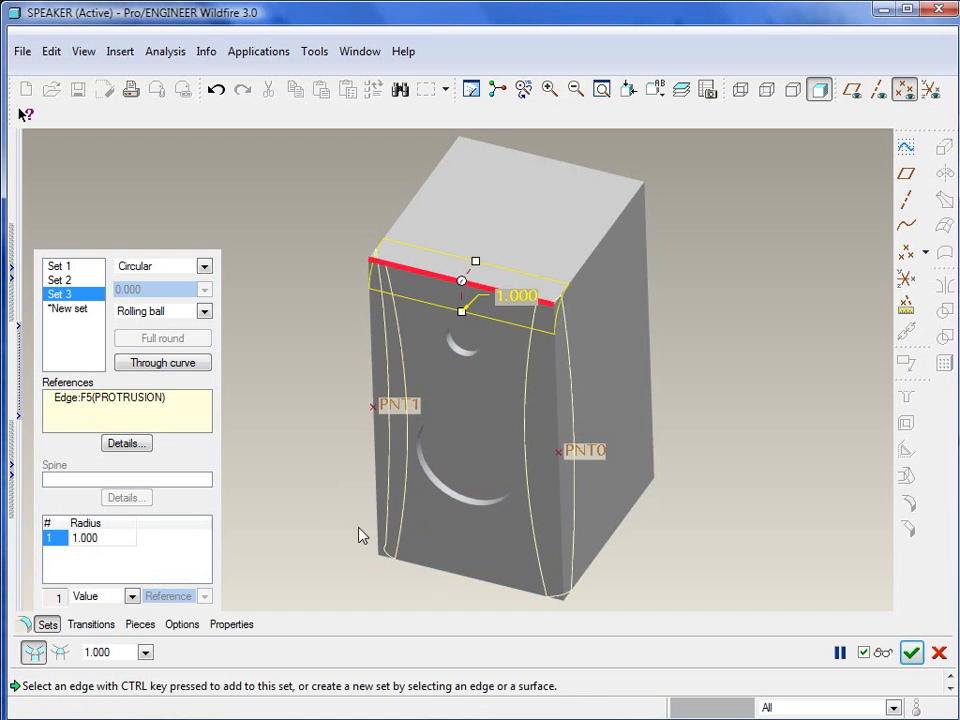
double_click(84, 536)
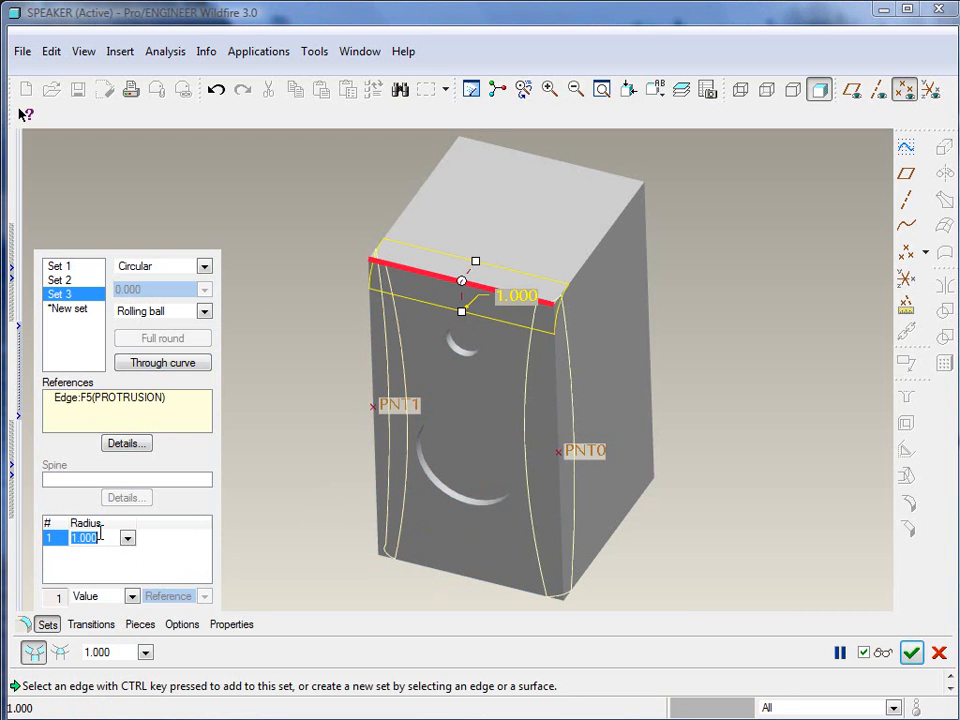
text(0.300)
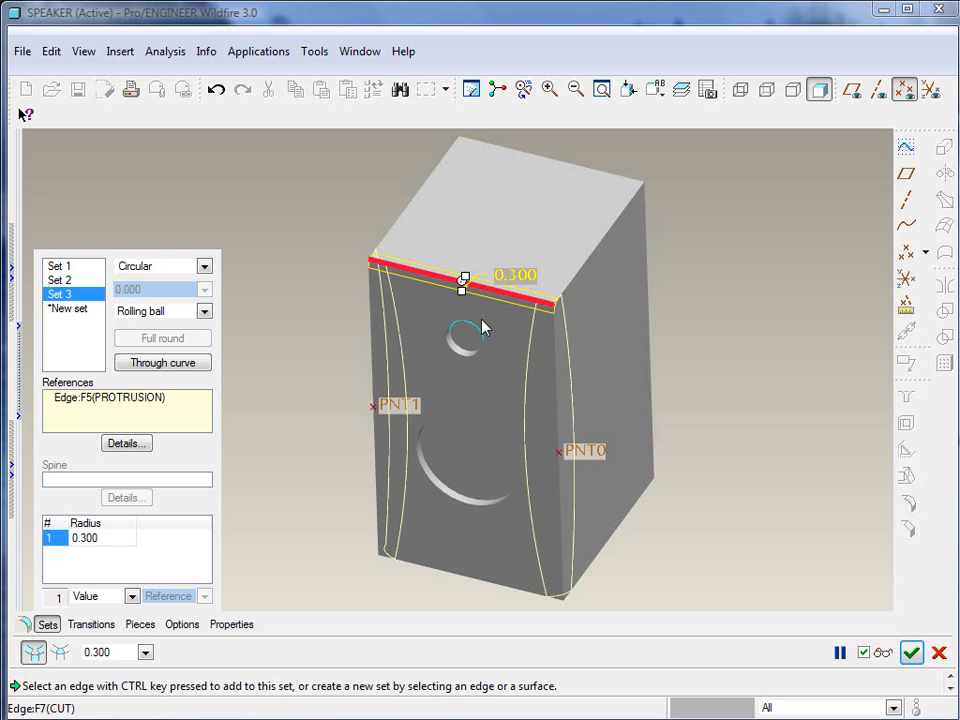
click(68, 308)
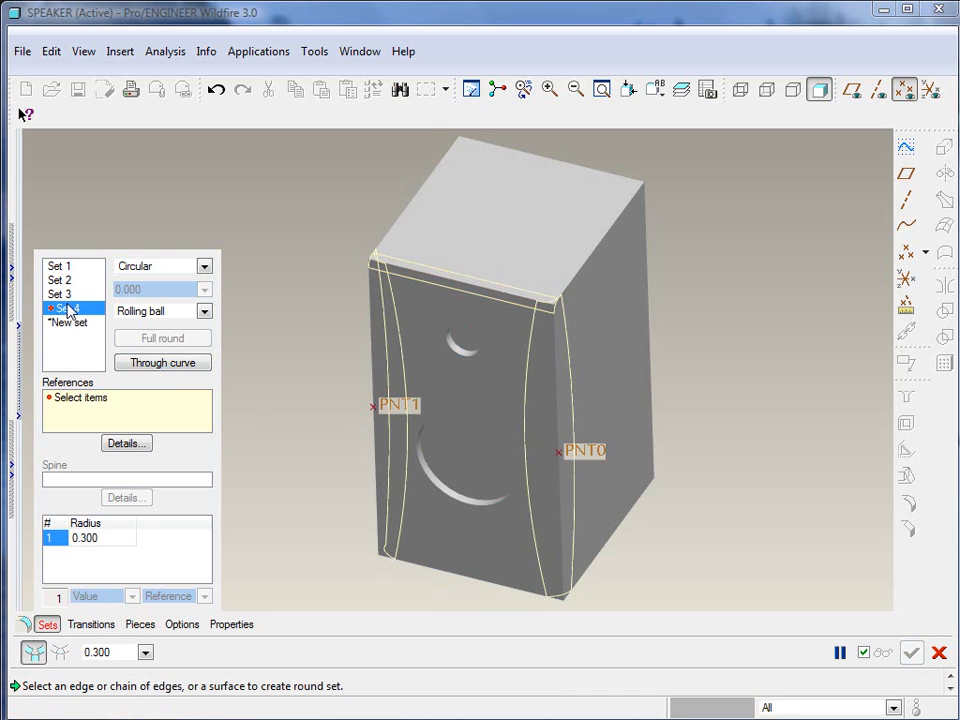
click(476, 576)
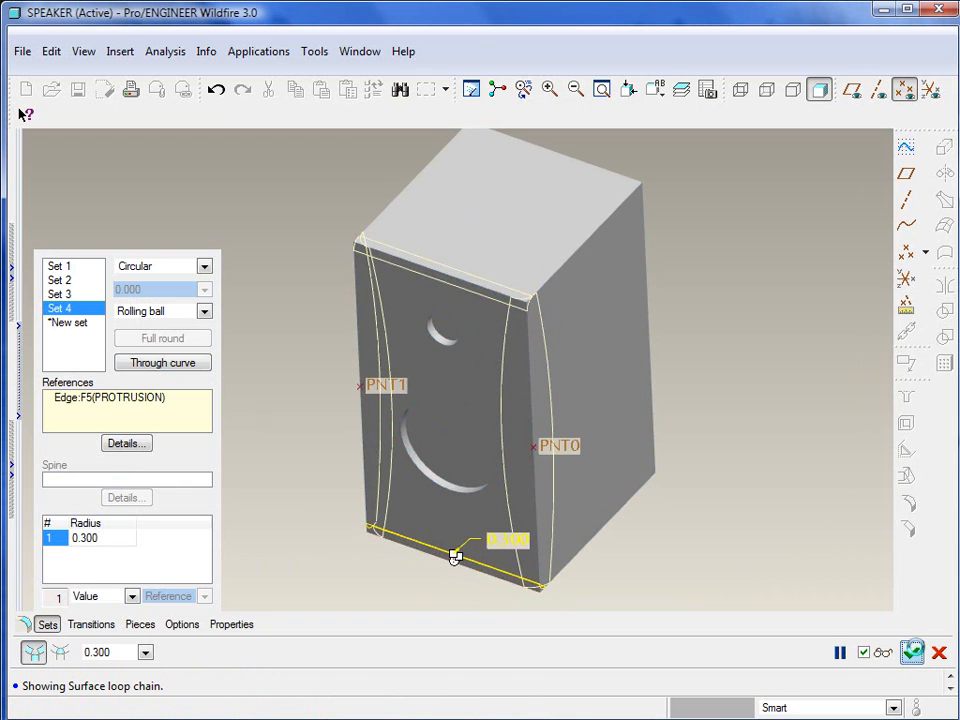
- Finish the Round 1 feature and inspect the rounded box
click(912, 652)
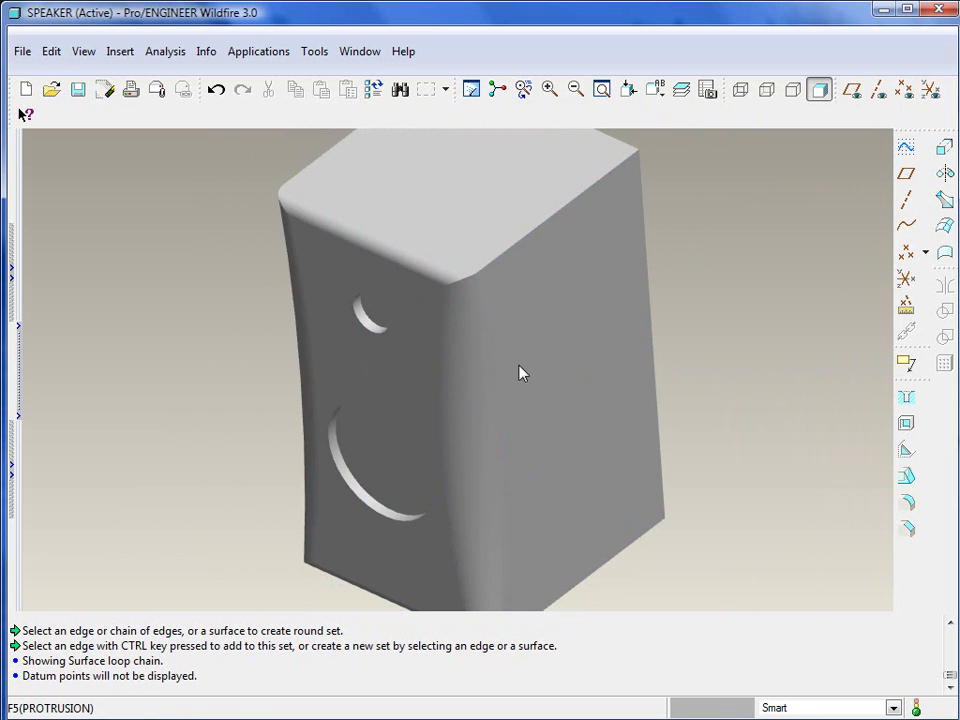
drag(520, 374, 590, 476)
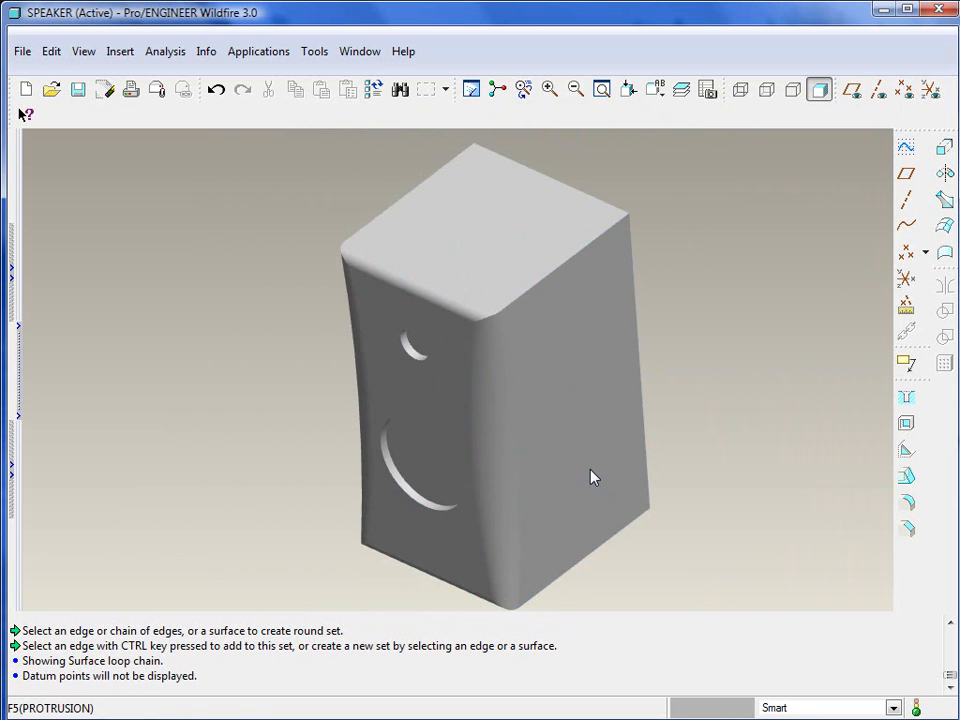
click(504, 430)
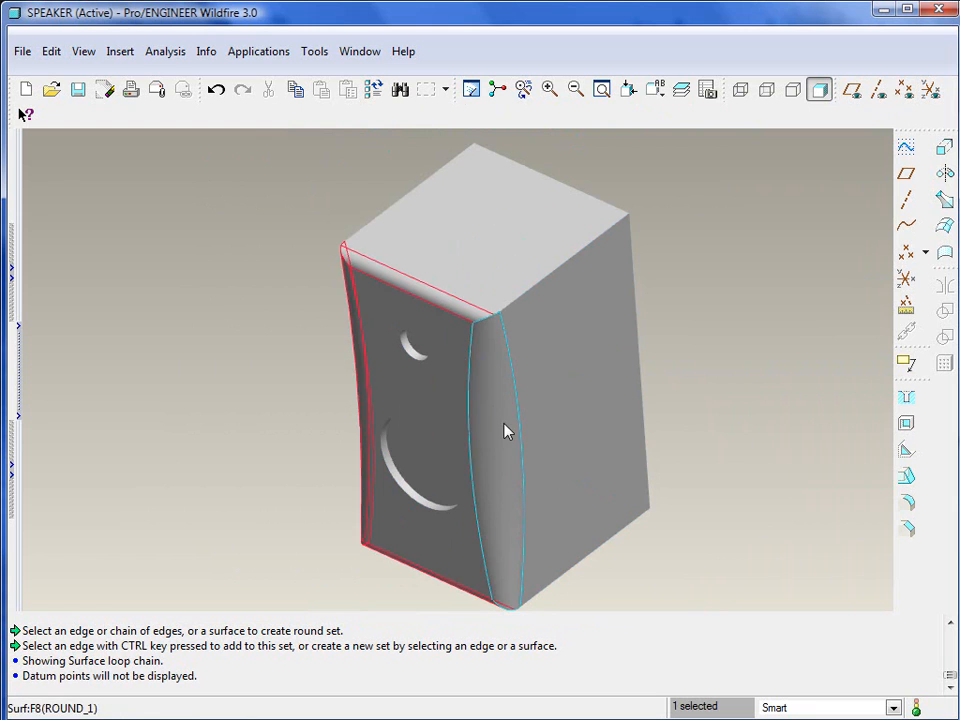
click(504, 432)
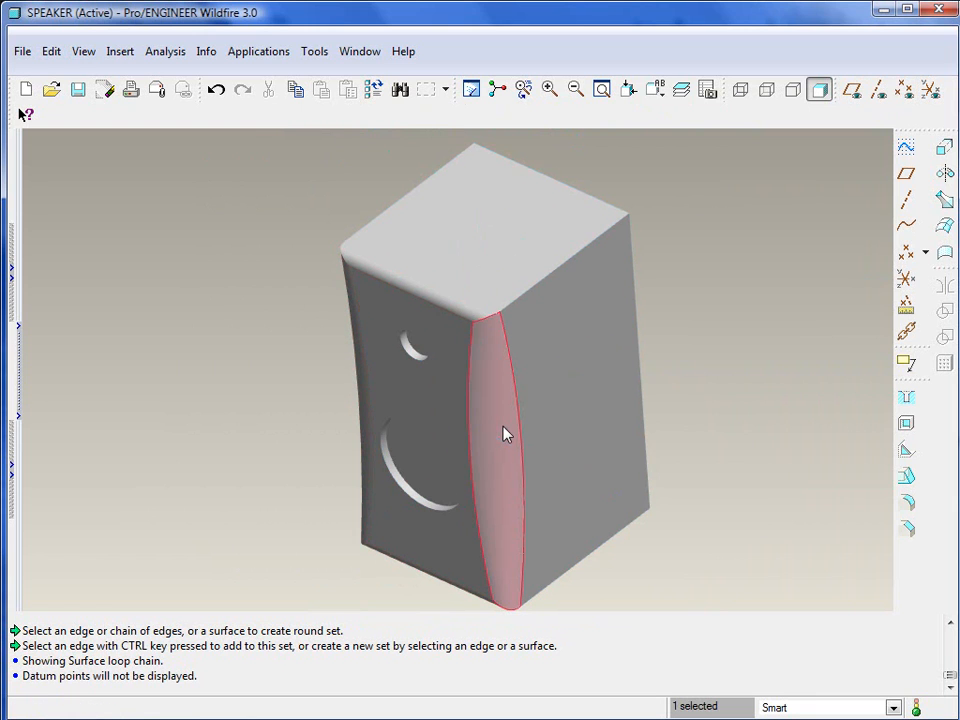
mouse_move(690, 498)
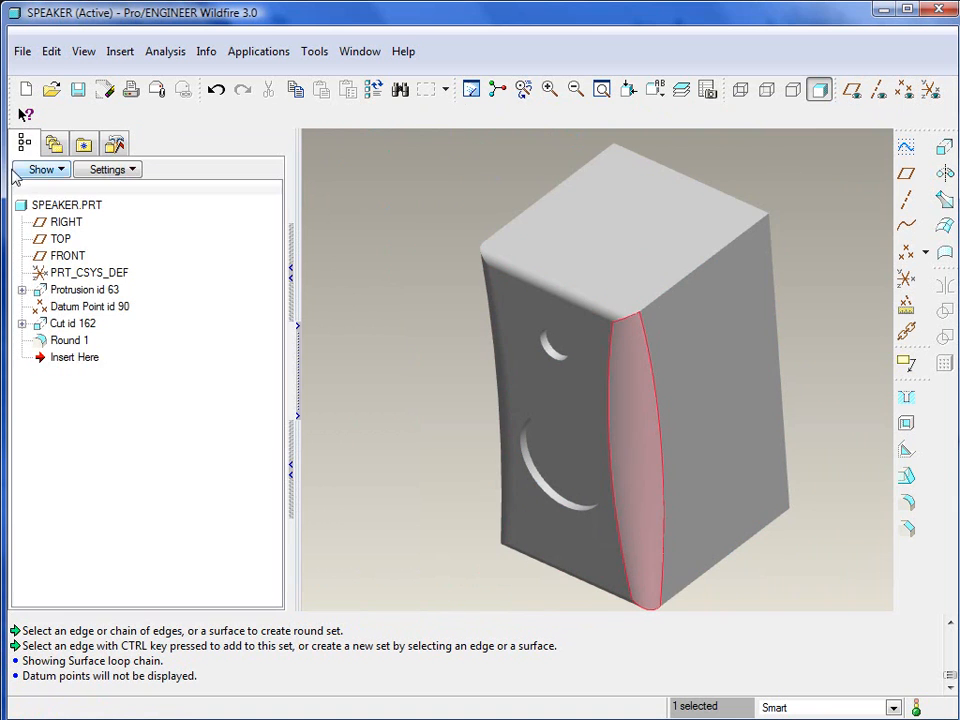
- Display Round 1's dimensions via Edit in the model tree, then dismiss them
right_click(70, 340)
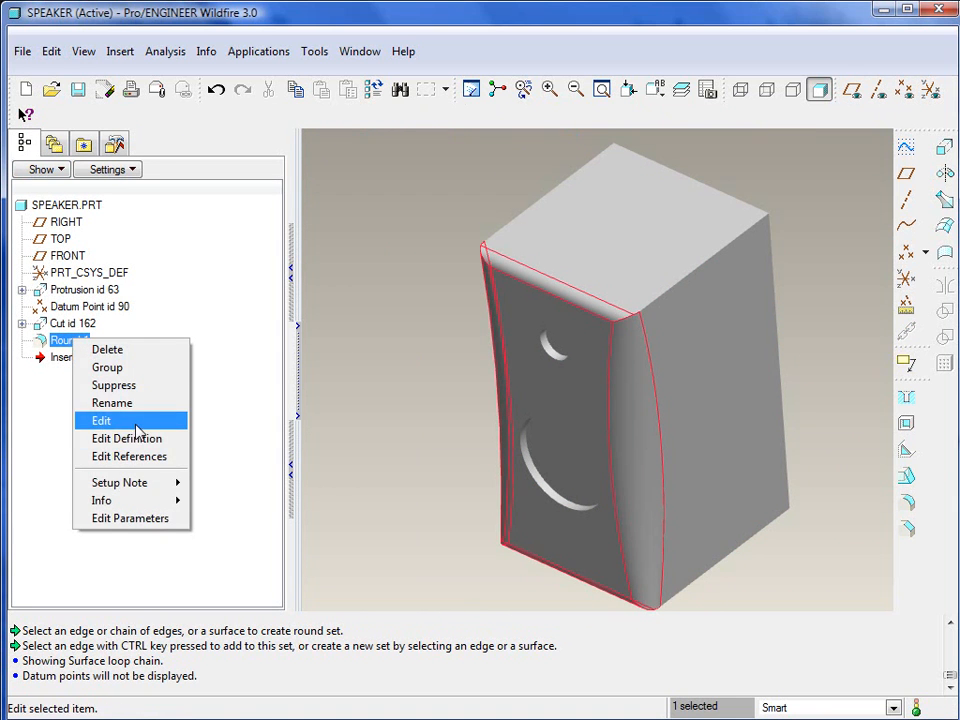
click(100, 420)
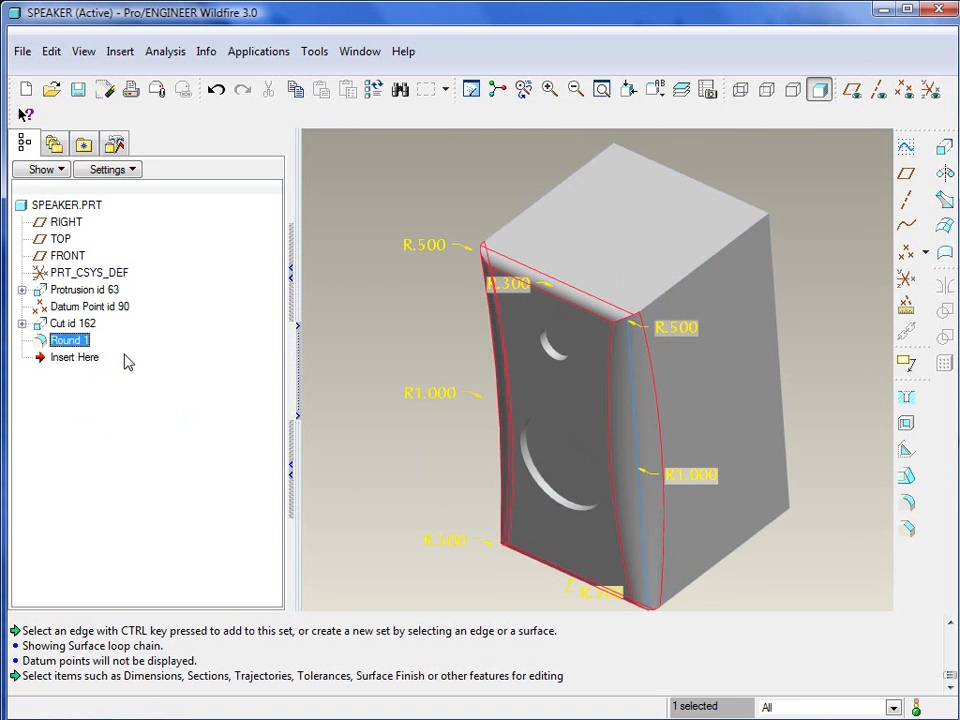
click(510, 284)
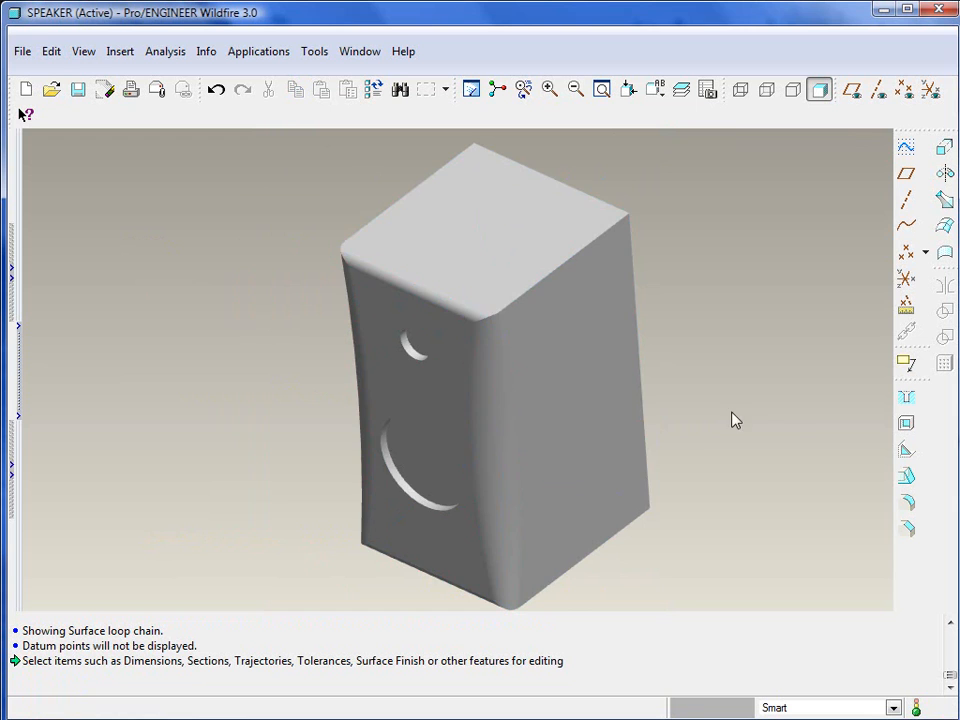
- Shell the speaker box, removing the picked surface, with 0.250 wall thickness
drag(736, 420, 632, 384)
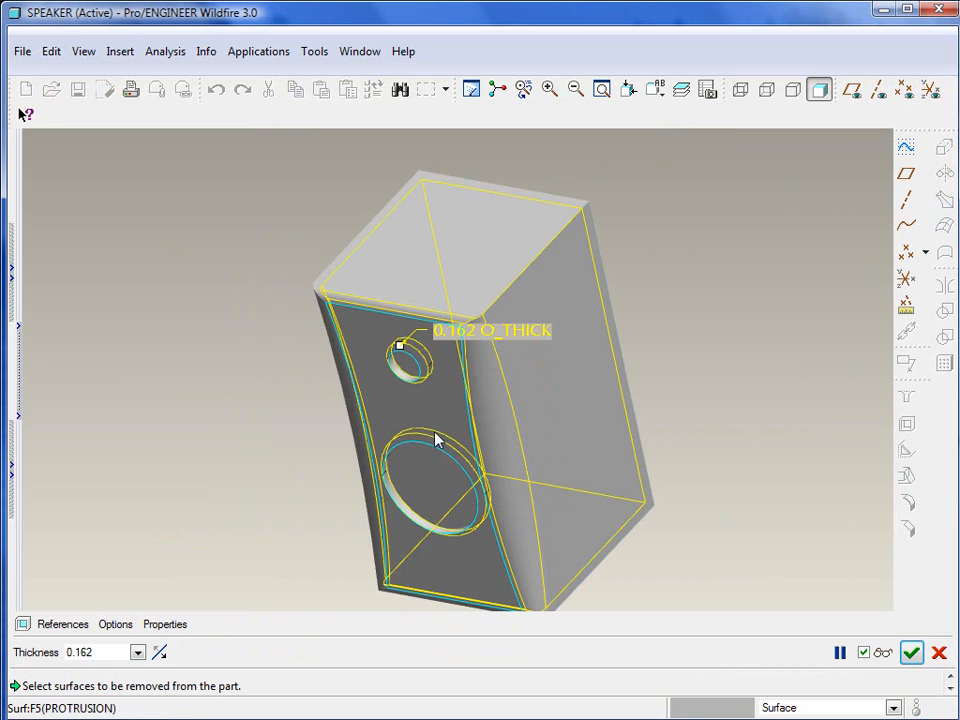
click(430, 480)
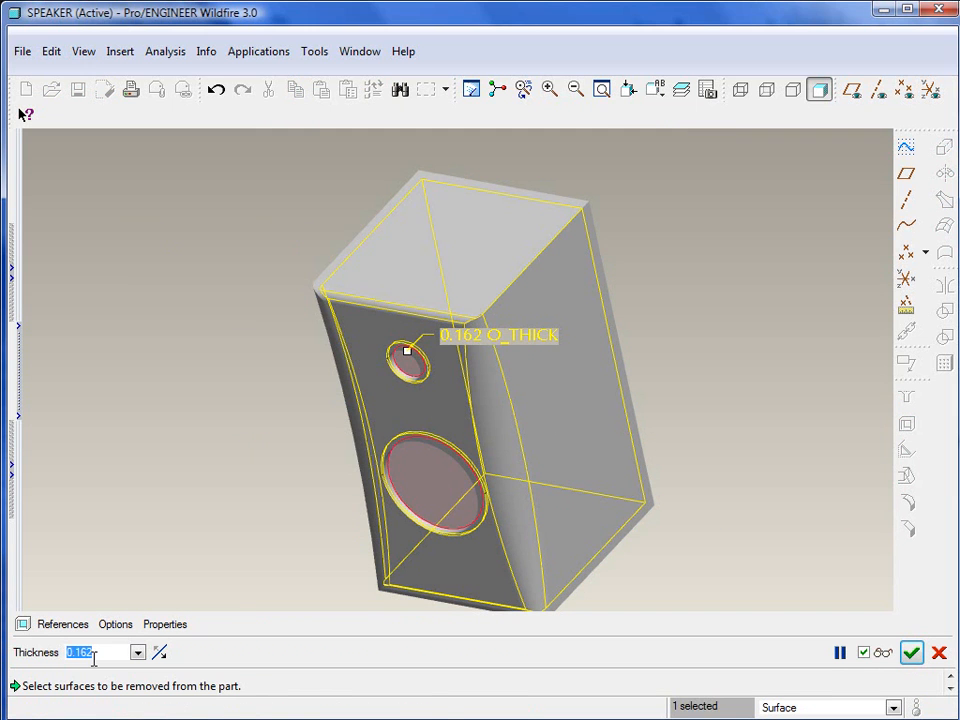
text(0.250)
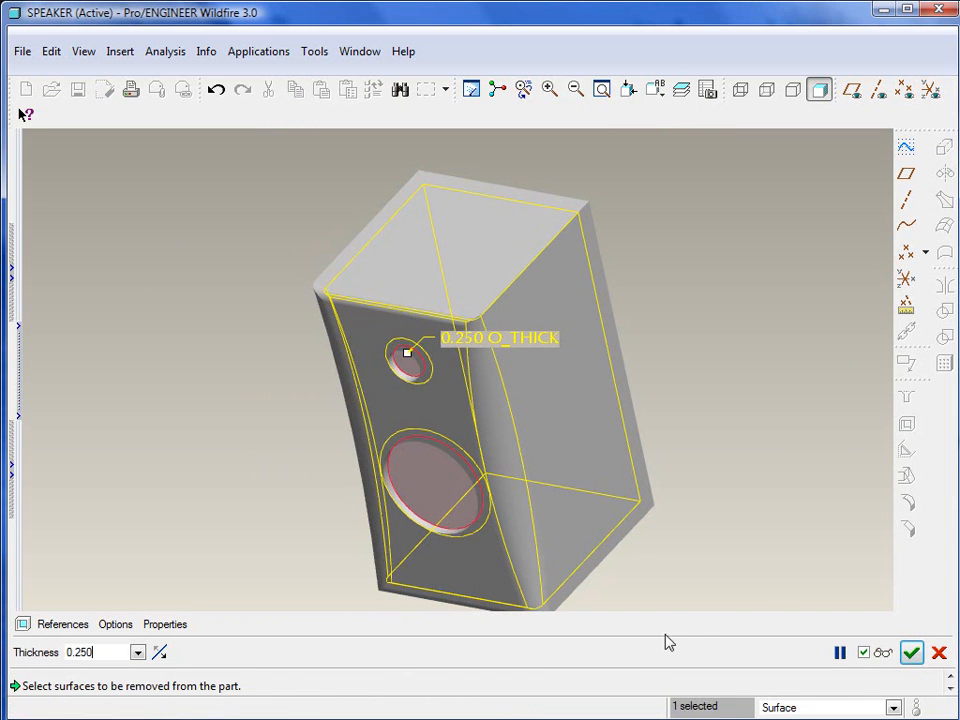
click(908, 652)
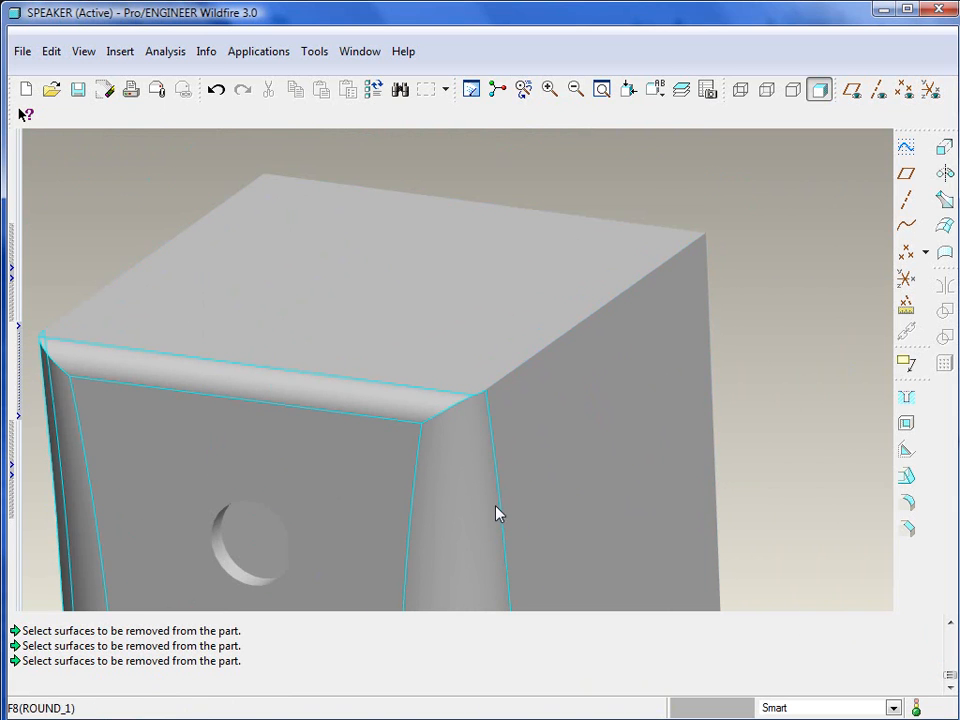
mouse_move(458, 408)
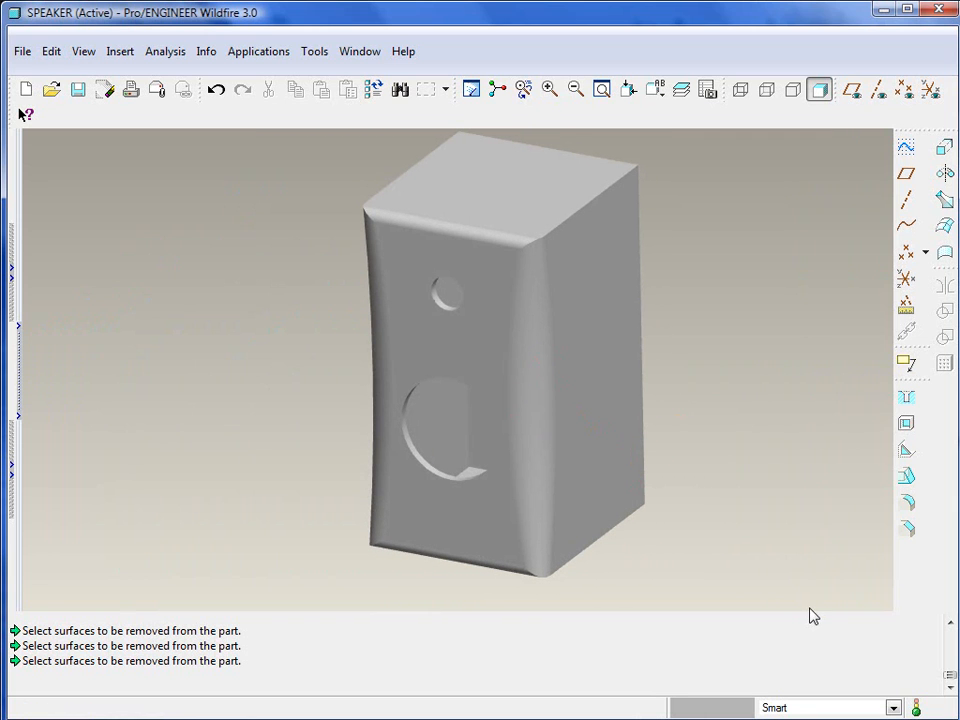
mouse_move(172, 624)
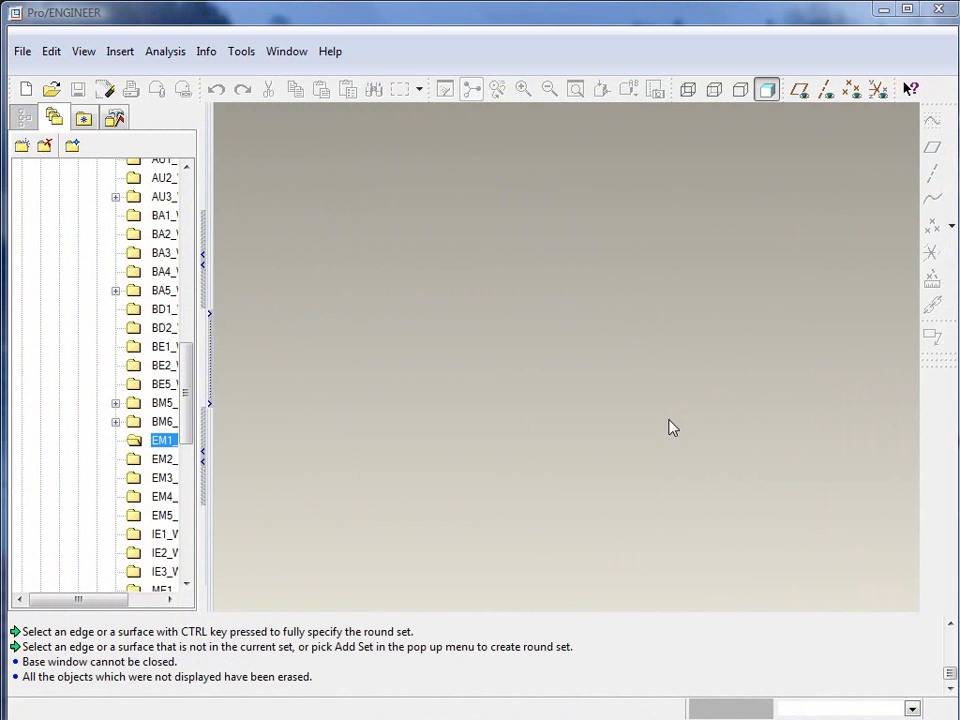
mouse_move(552, 386)
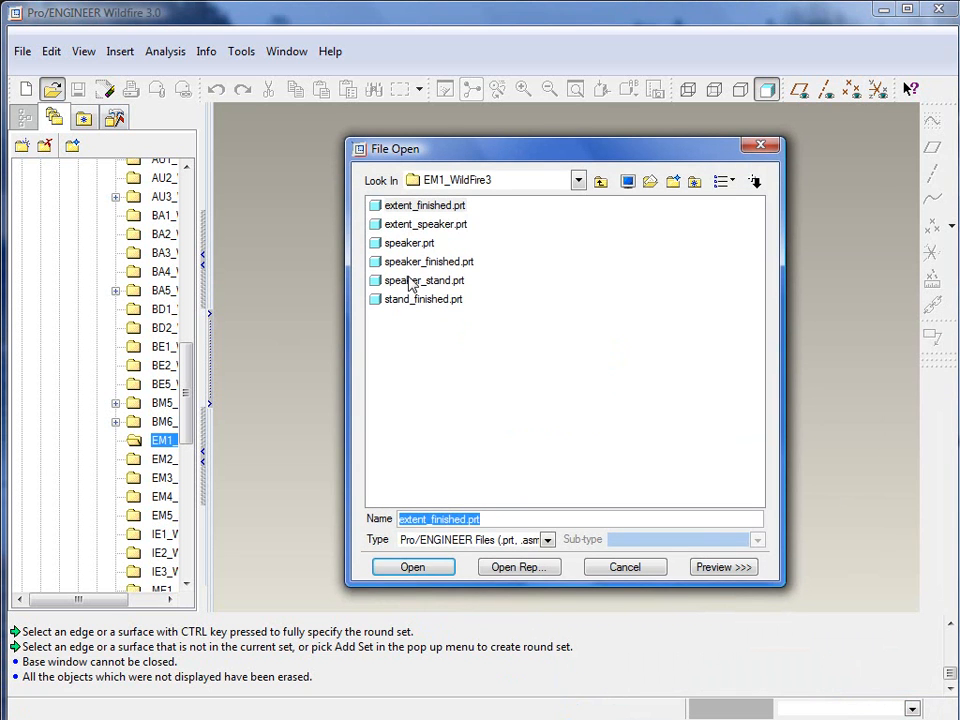
- Open the speaker_stand.prt part file
click(424, 280)
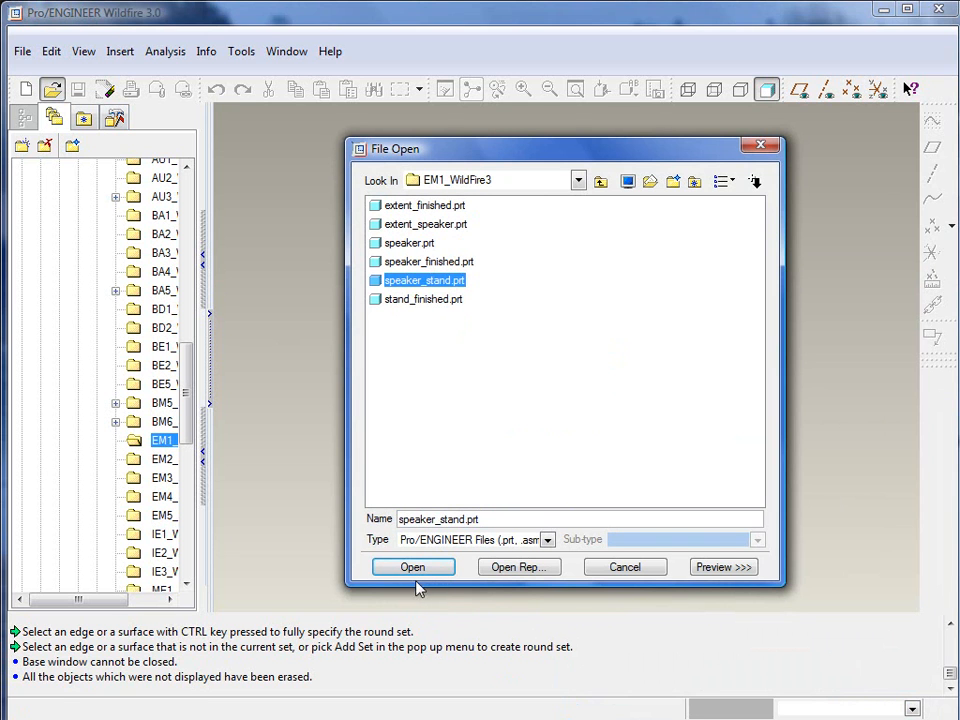
click(412, 568)
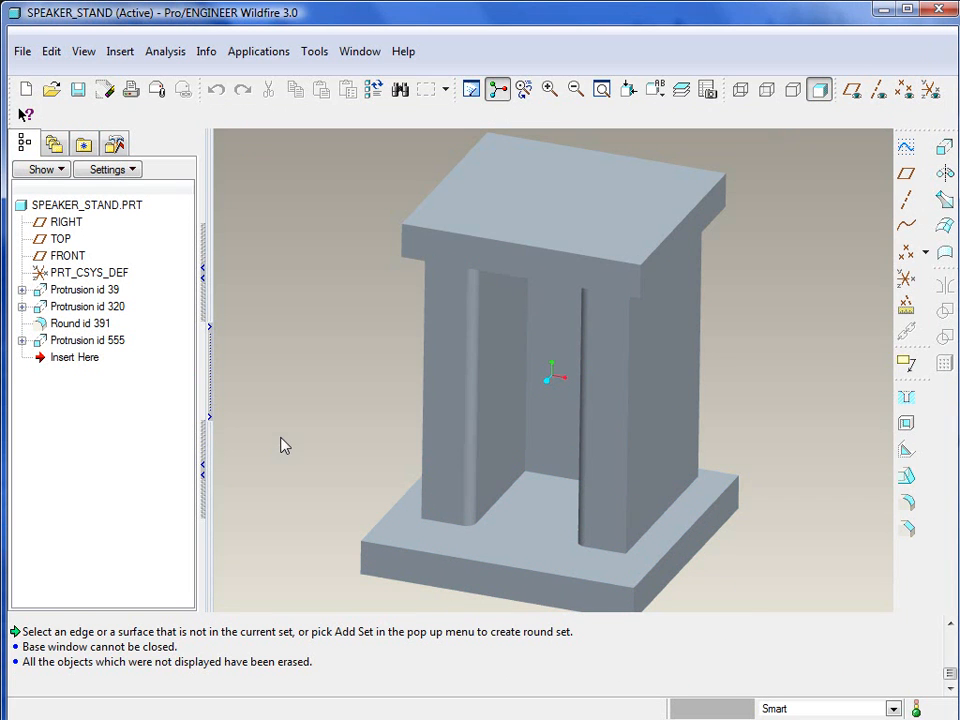
mouse_move(328, 512)
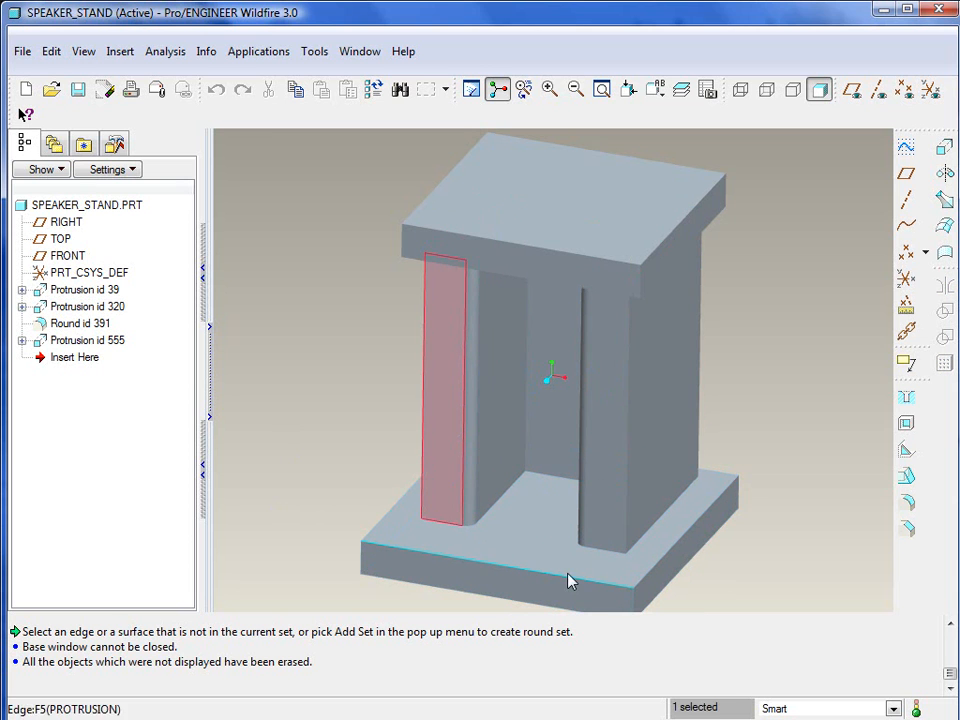
- Pick the column face and base top surface pair for a 0.250 round
click(372, 528)
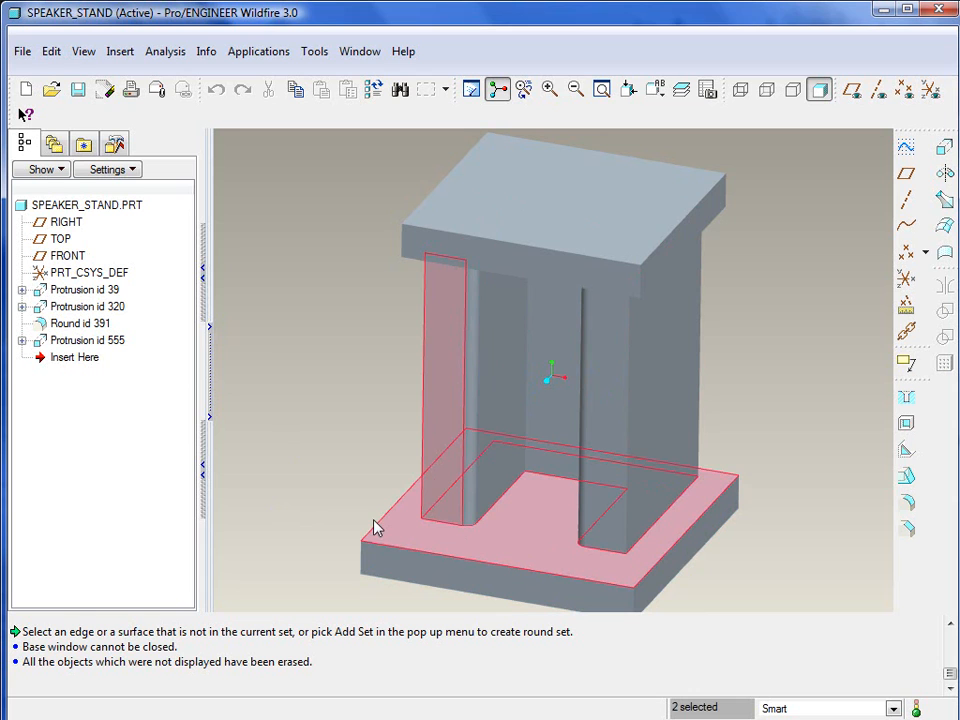
mouse_move(420, 536)
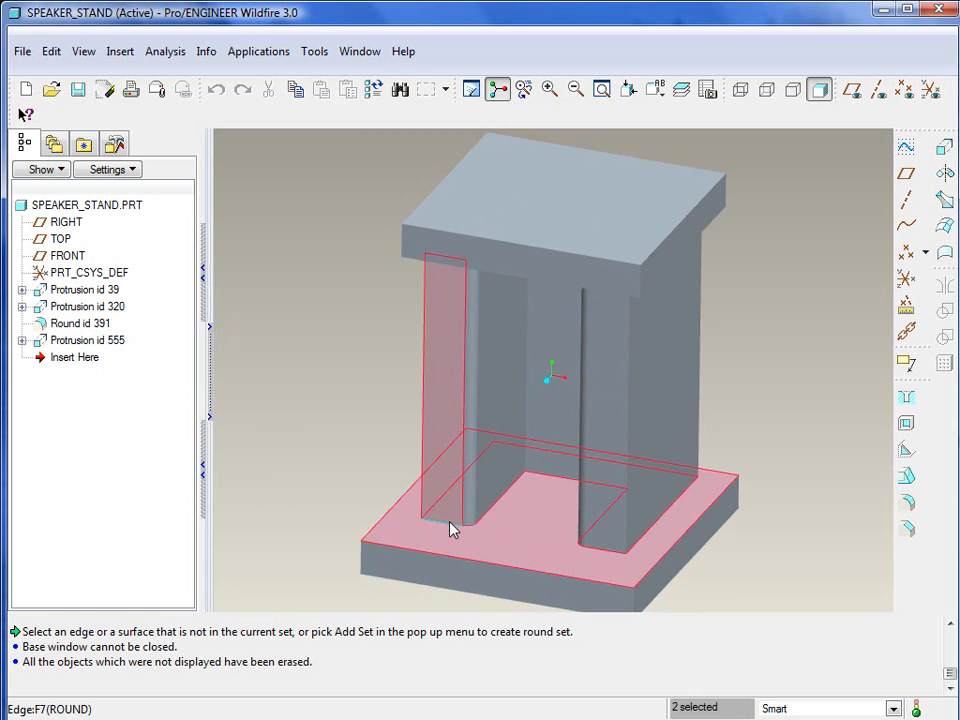
mouse_move(468, 530)
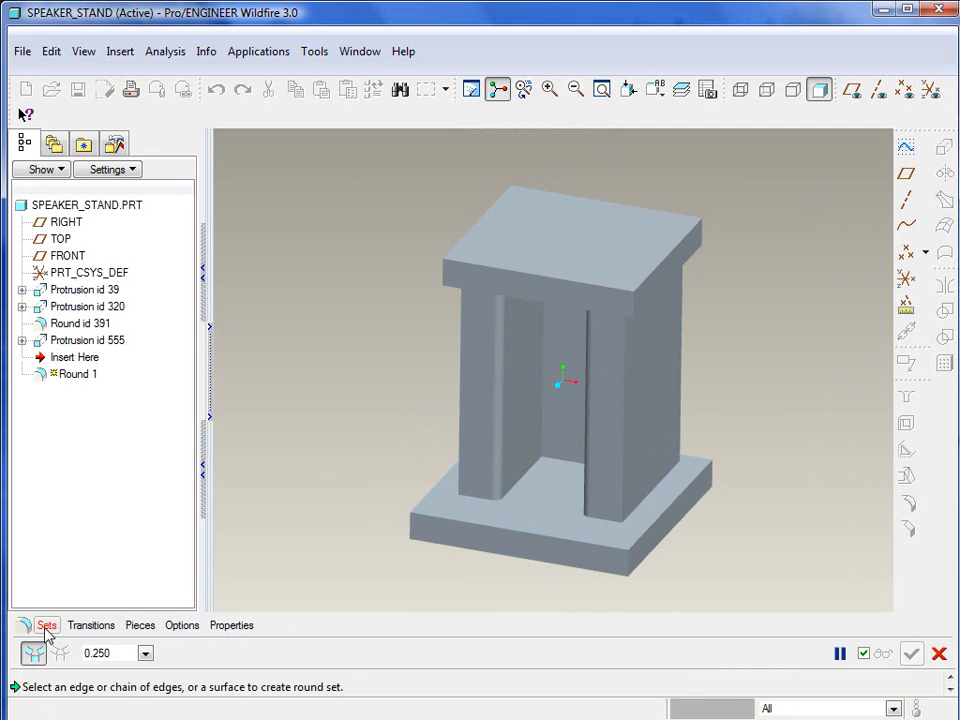
mouse_move(50, 632)
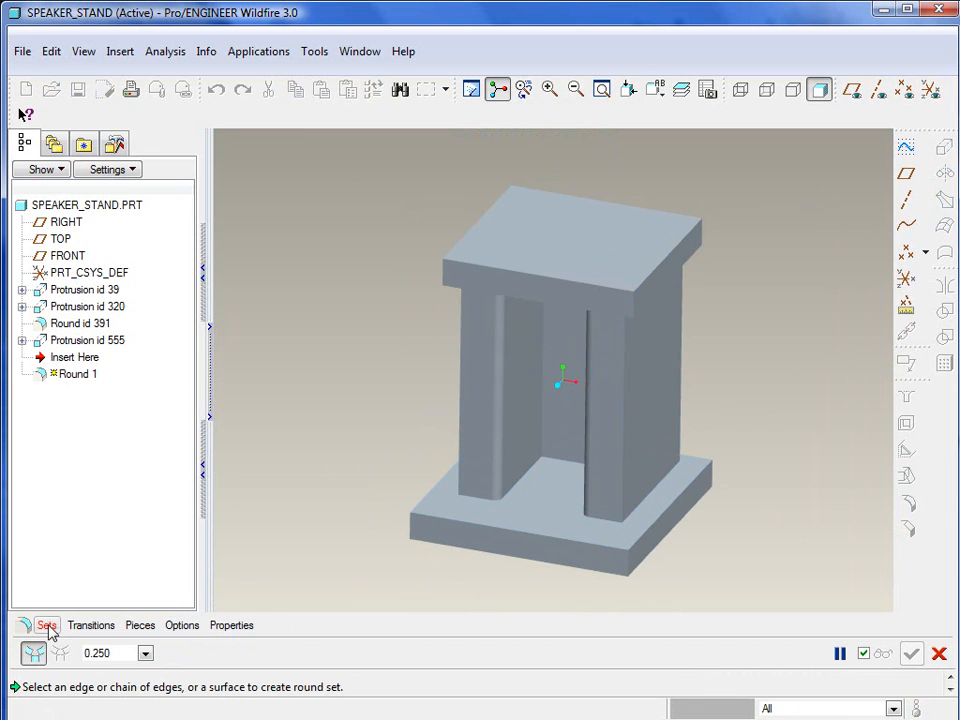
- Define round Set 1 with the inner column face against the base top at 0.250
click(46, 624)
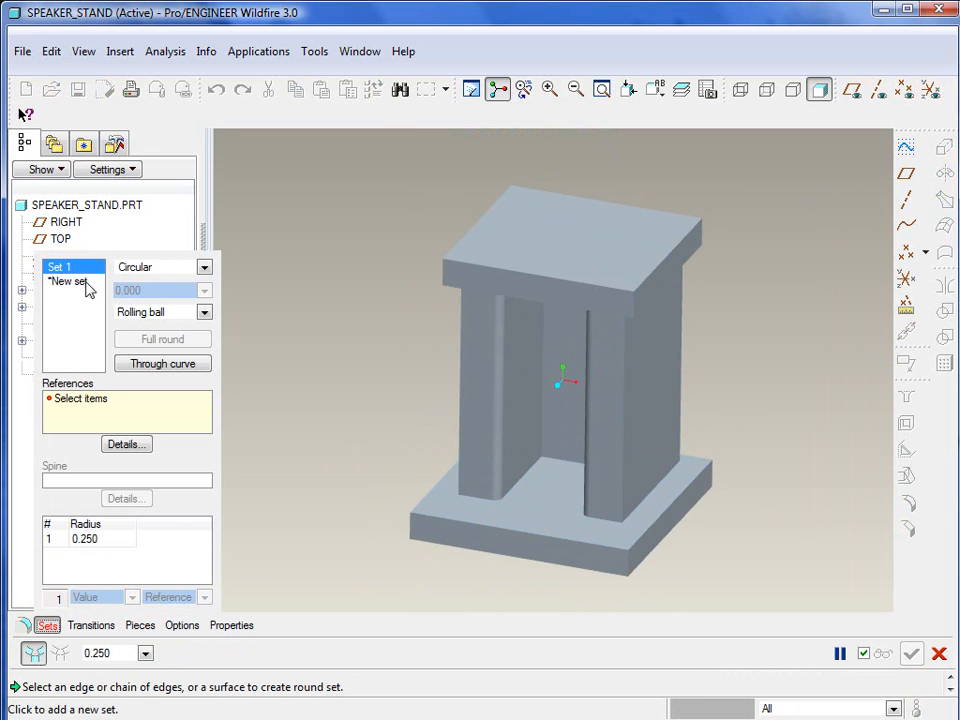
mouse_move(490, 396)
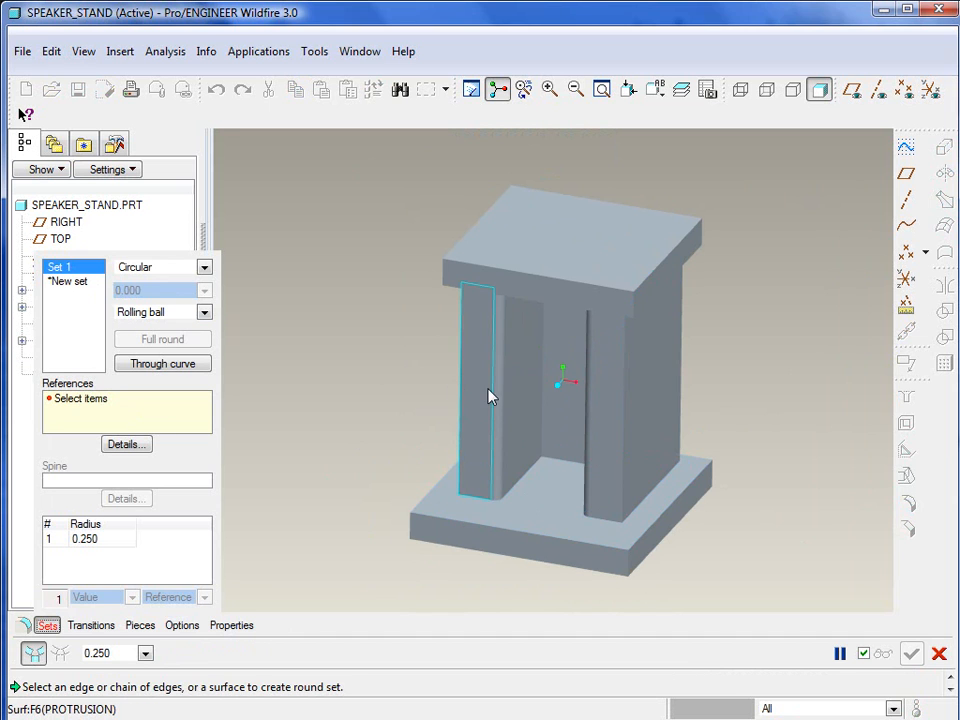
mouse_move(480, 402)
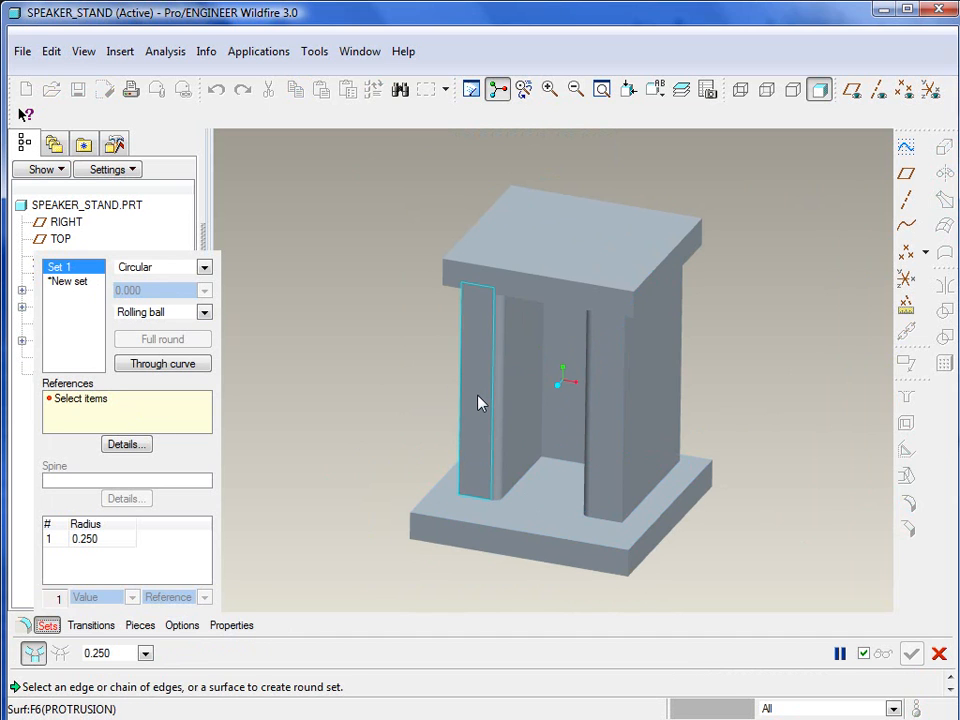
click(478, 400)
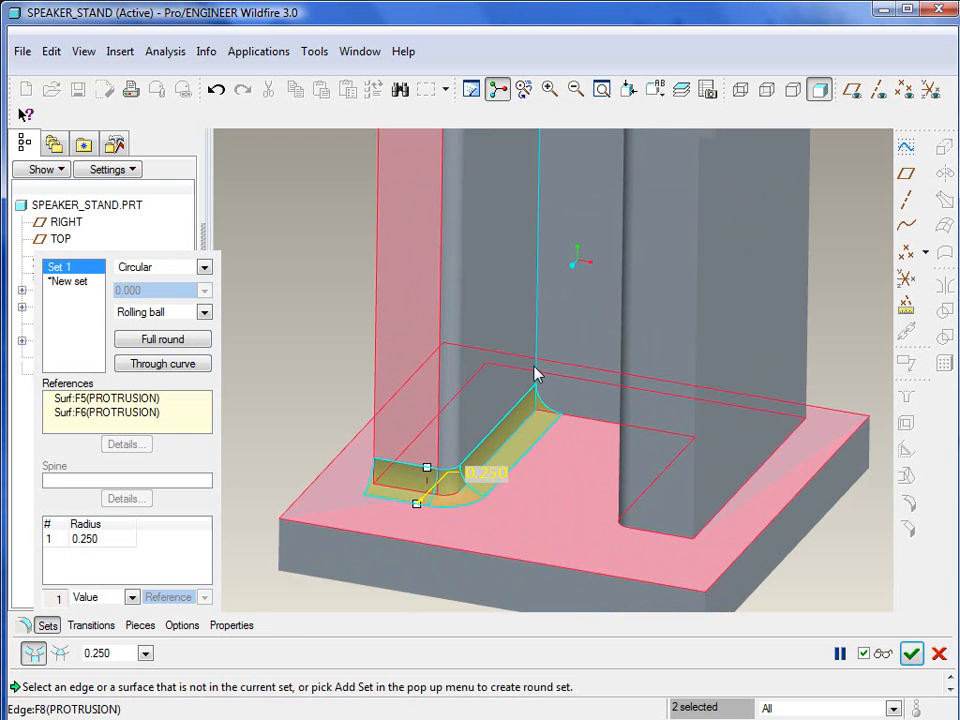
mouse_move(544, 232)
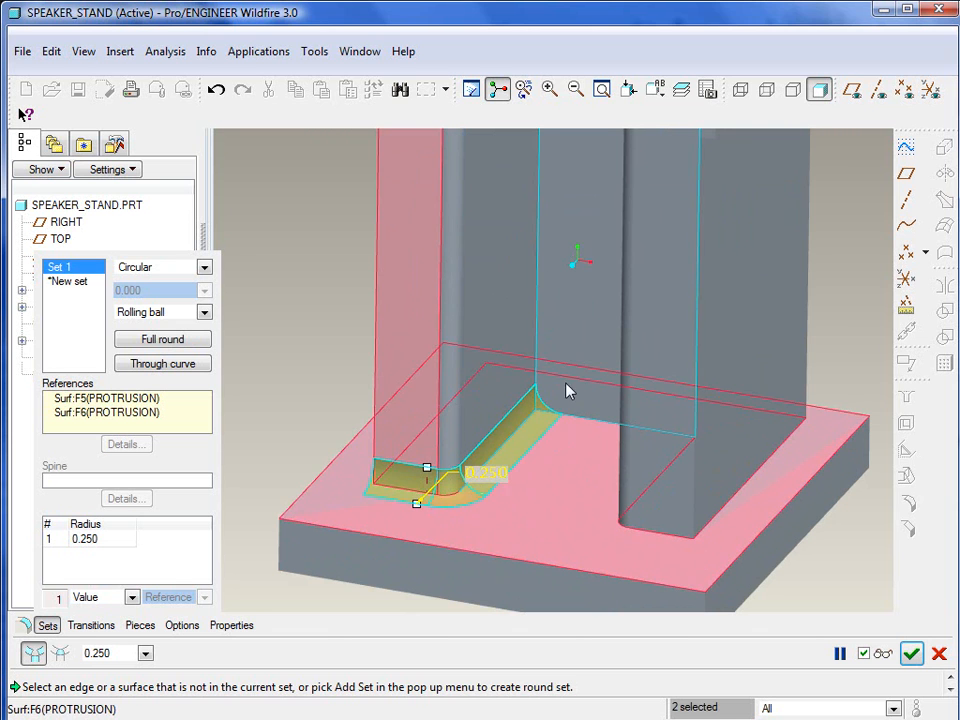
drag(568, 390, 264, 376)
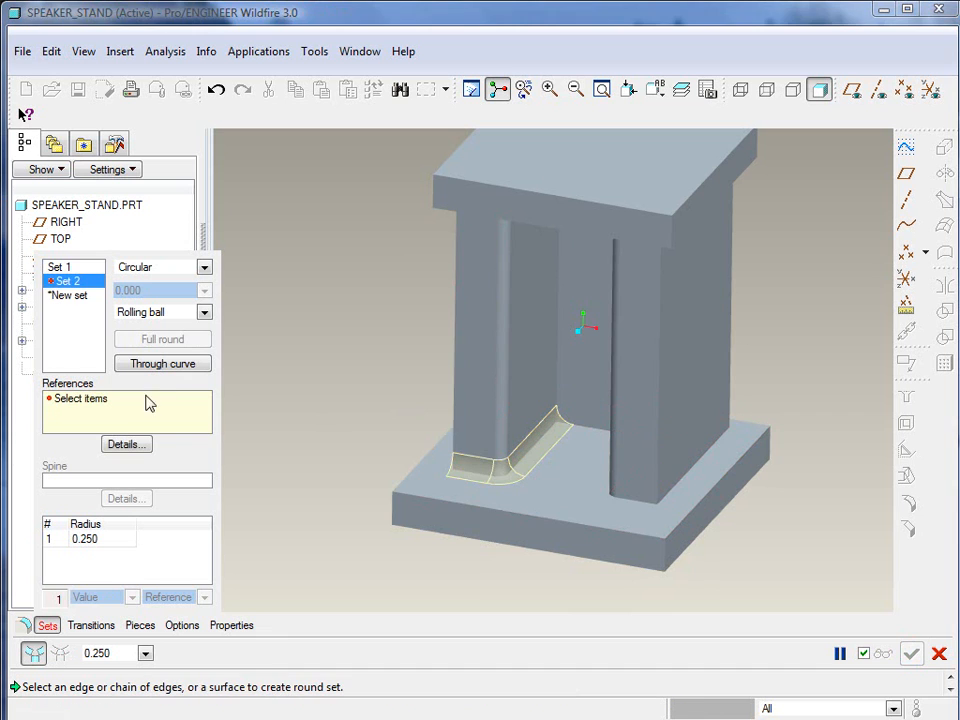
mouse_move(638, 350)
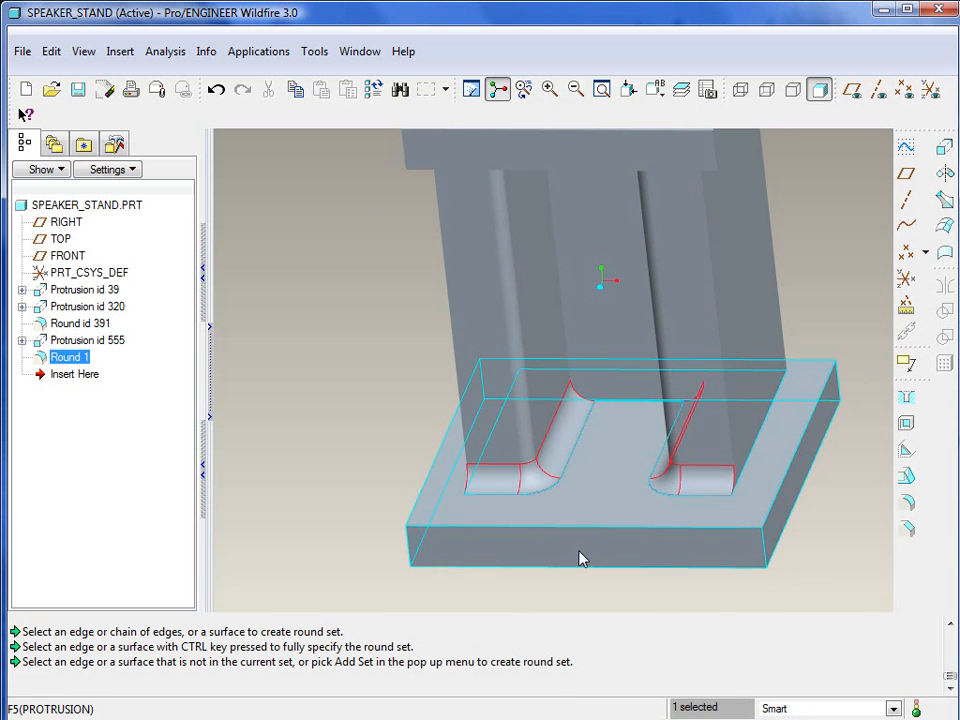
- Reopen Round 1 from the model tree with Edit Definition
drag(584, 558, 404, 404)
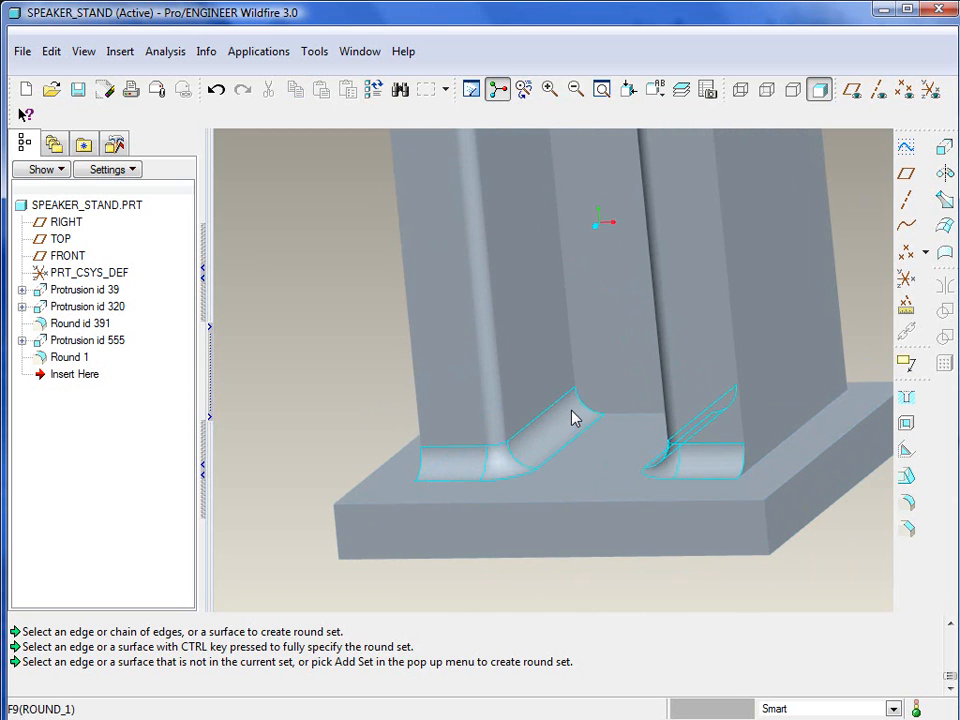
right_click(88, 340)
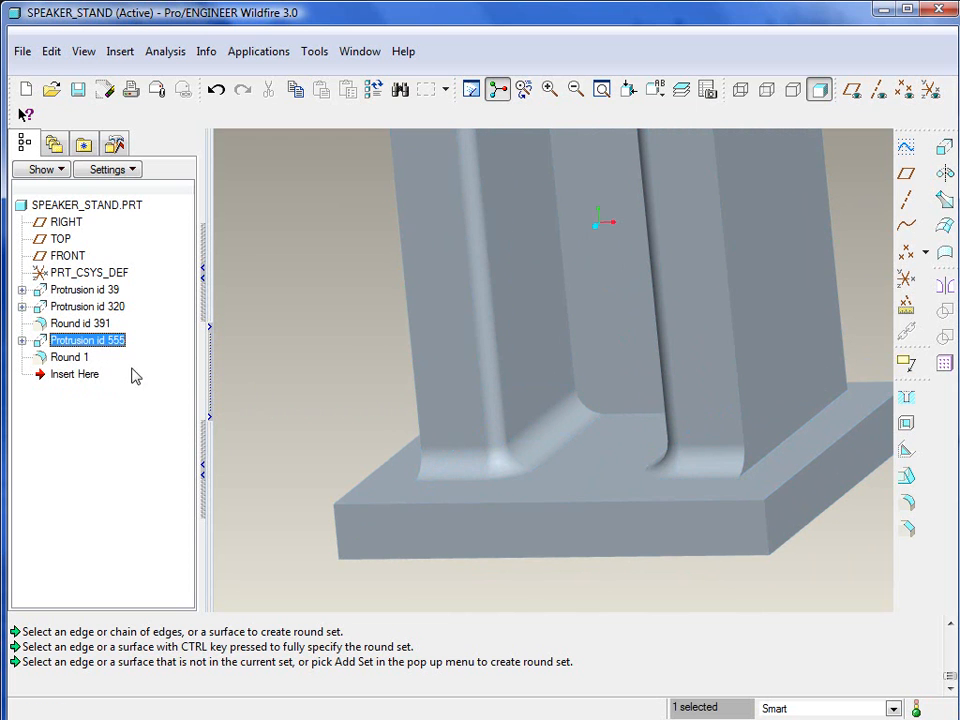
right_click(70, 356)
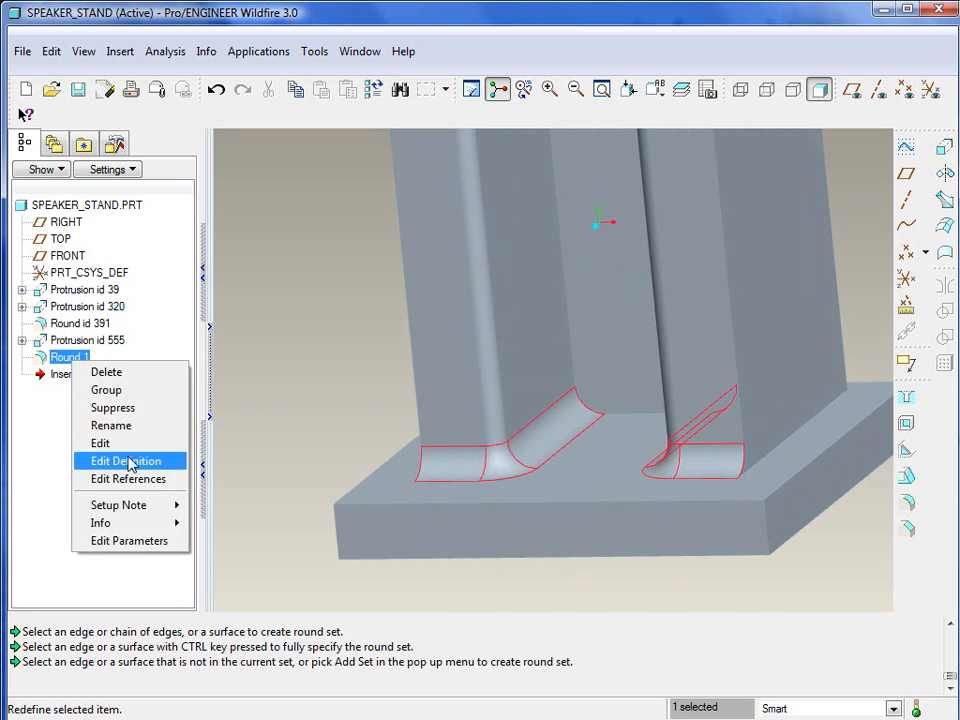
click(126, 460)
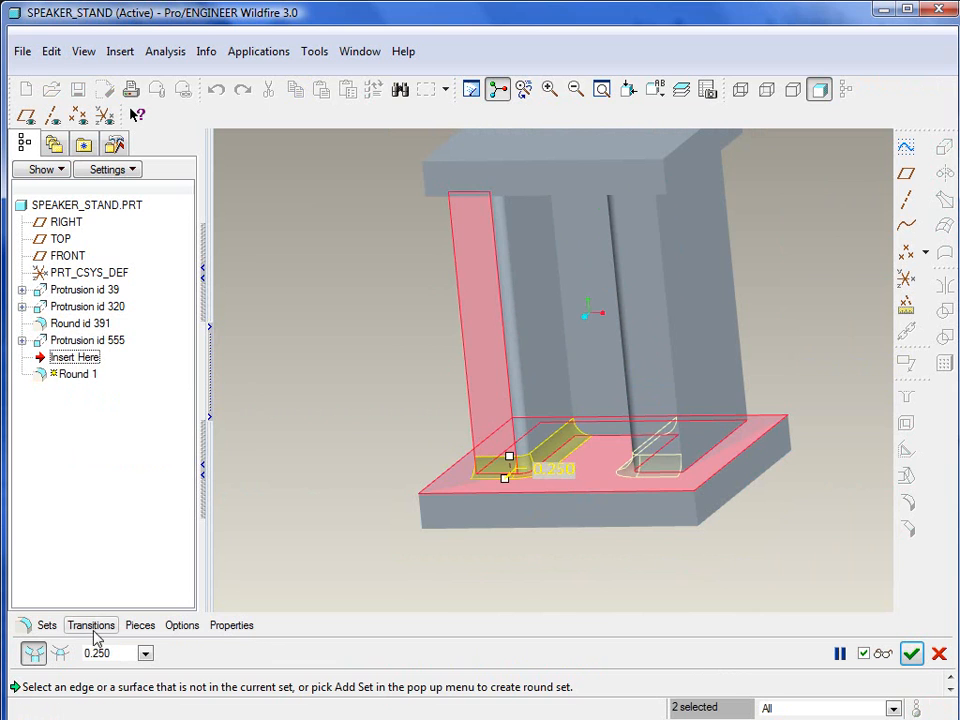
- Add new round sets in the Sets panel so Round 1 holds five 0.250 sets
click(46, 624)
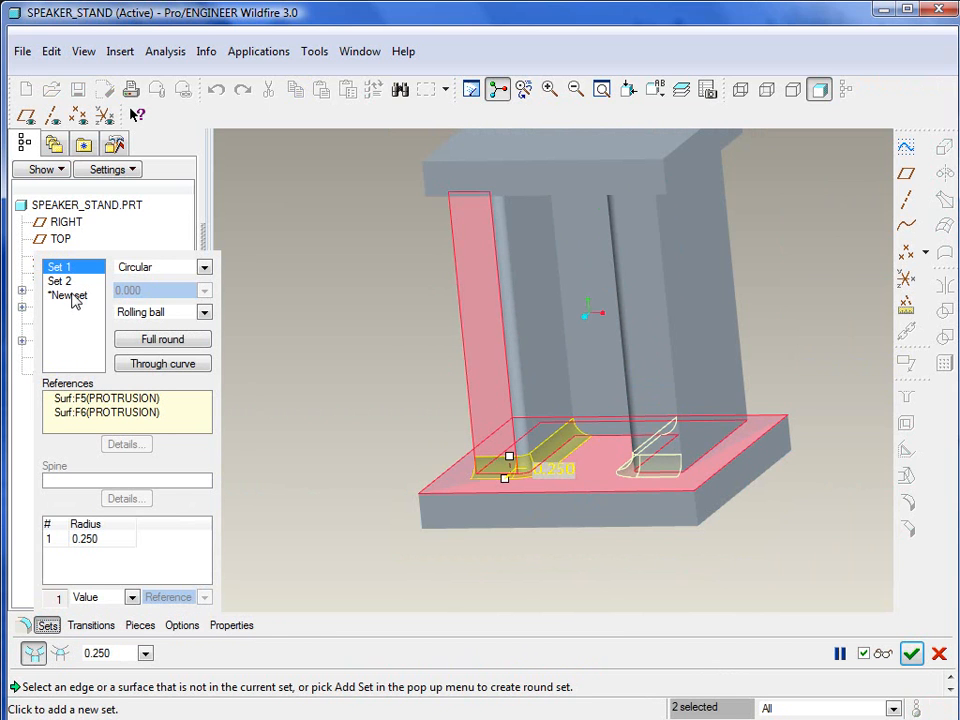
click(68, 308)
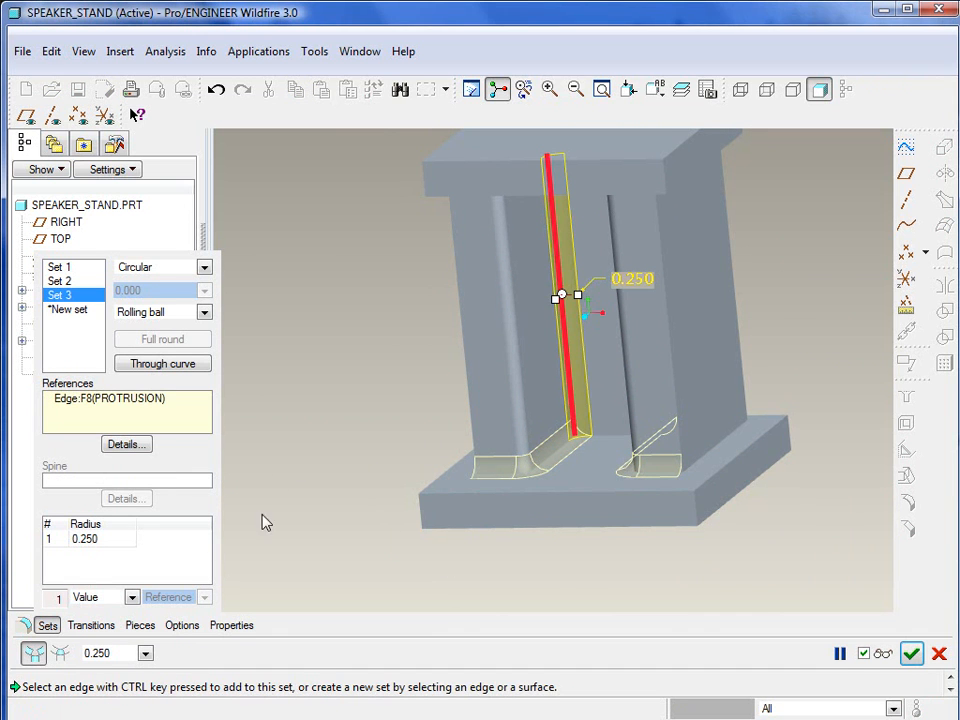
click(68, 324)
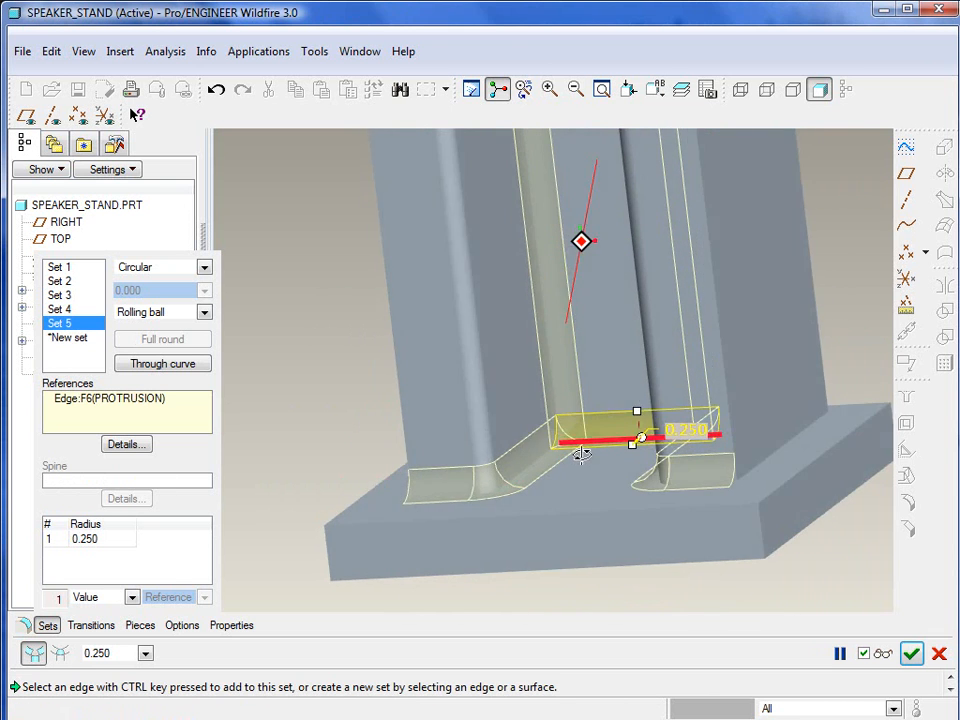
click(910, 652)
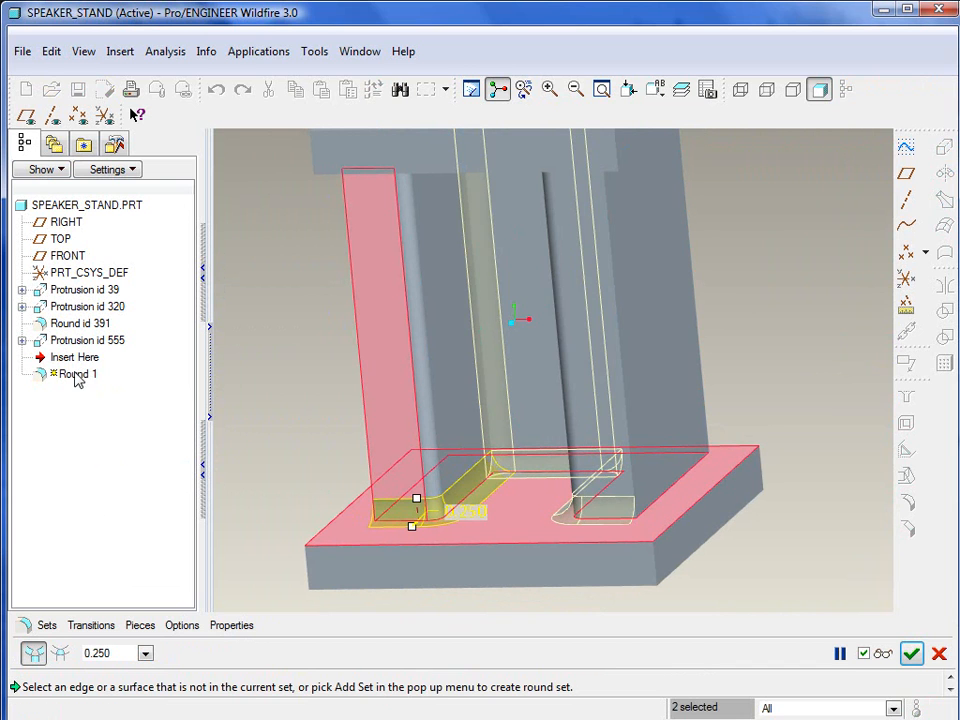
- Delete the extra fifth set and finish redefining Round 1
click(46, 624)
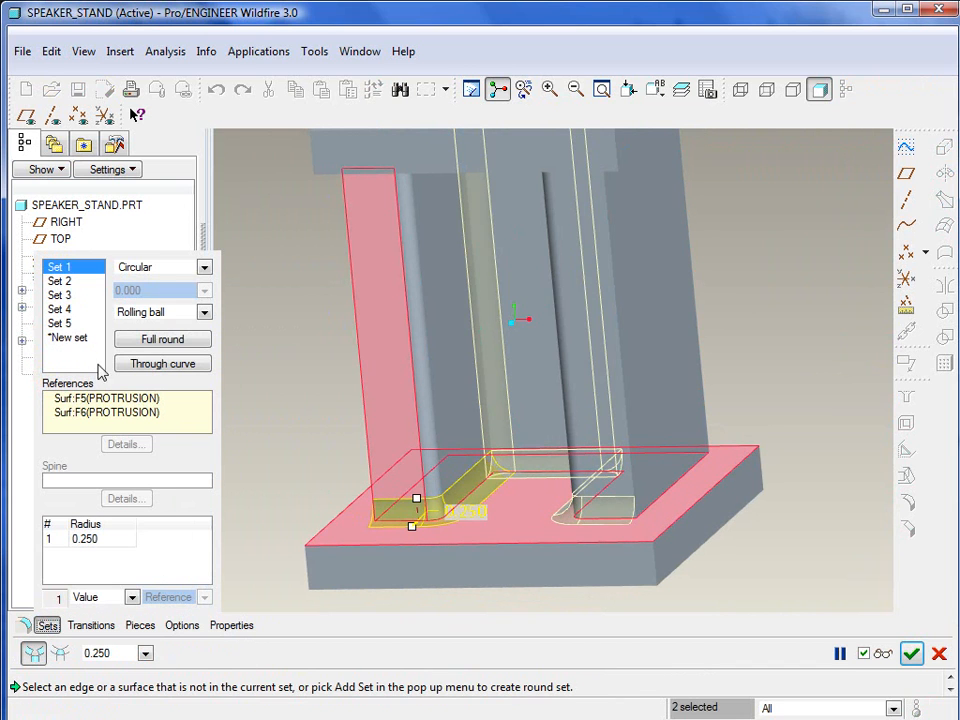
right_click(60, 324)
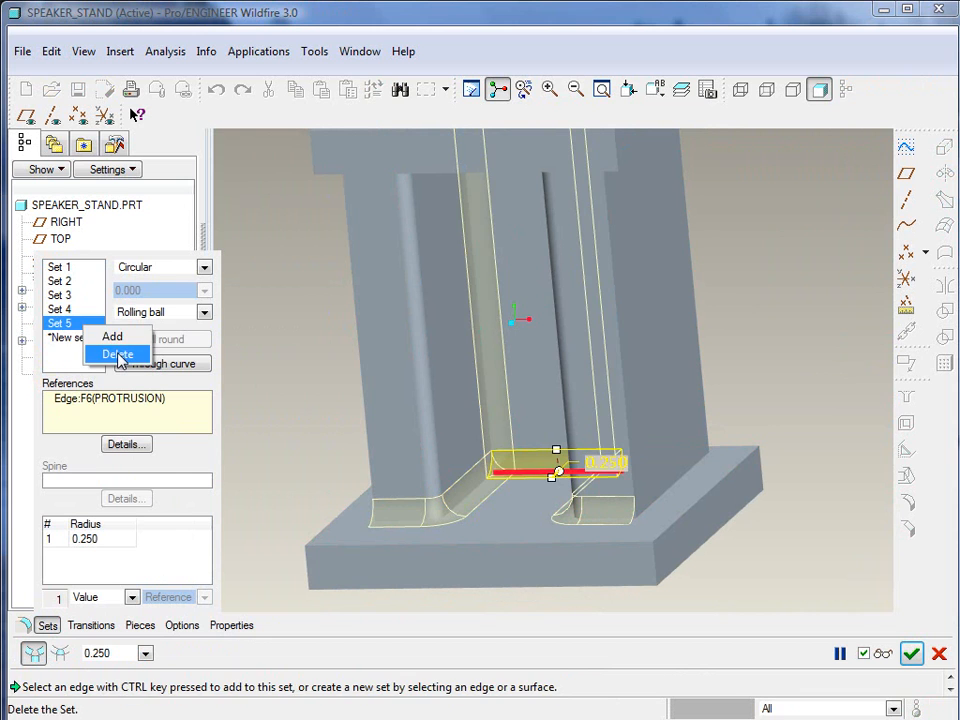
click(118, 354)
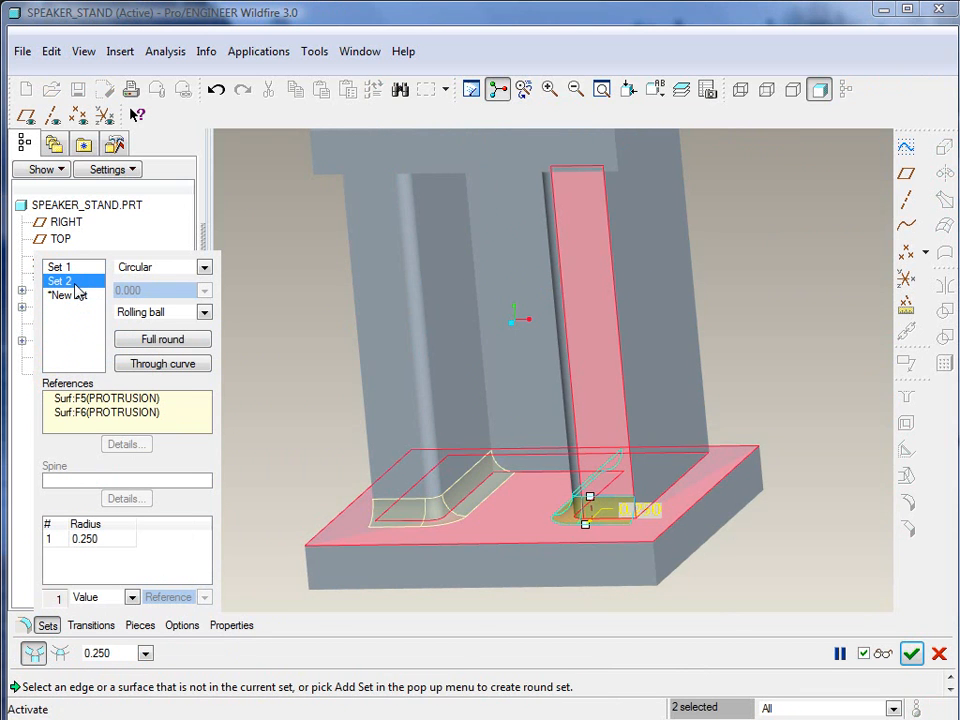
click(938, 652)
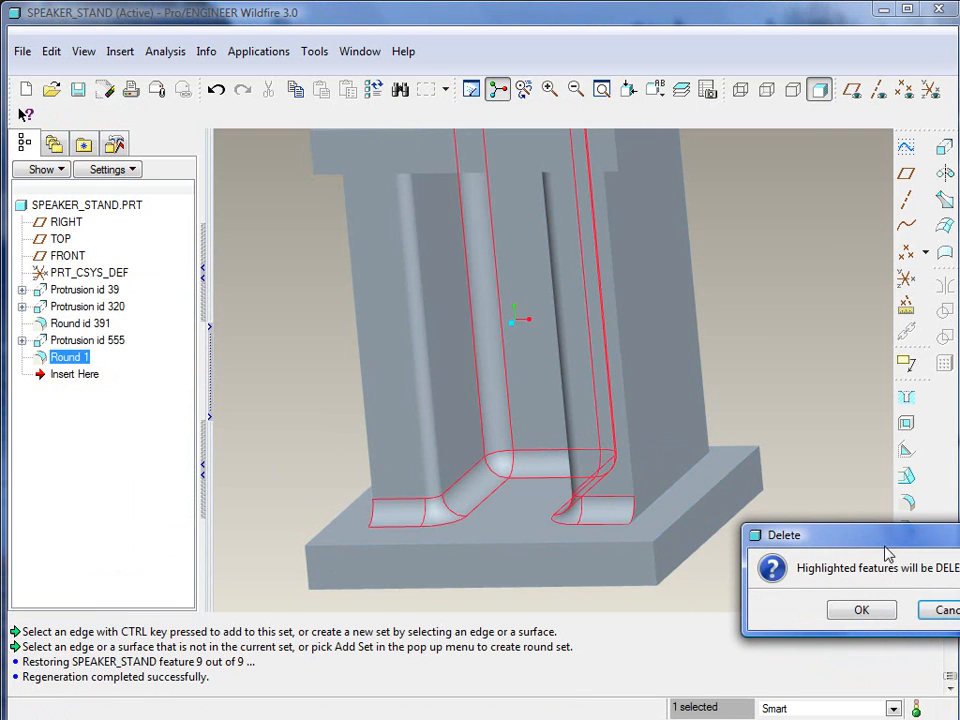
- Delete the old Round 1 feature, leaving three protrusions in the tree
click(860, 610)
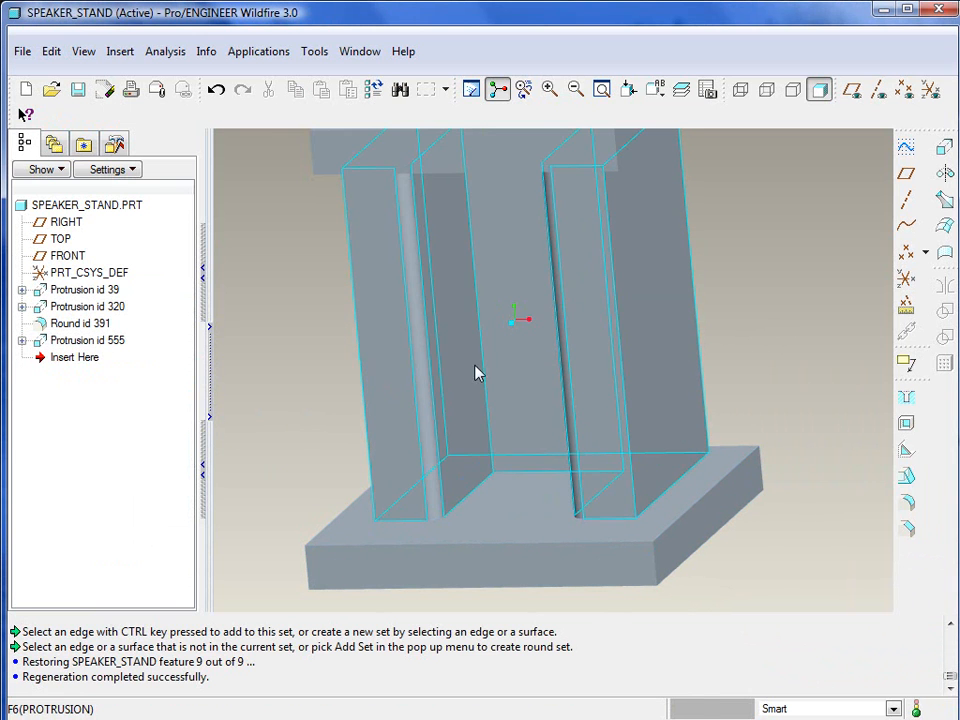
right_click(82, 324)
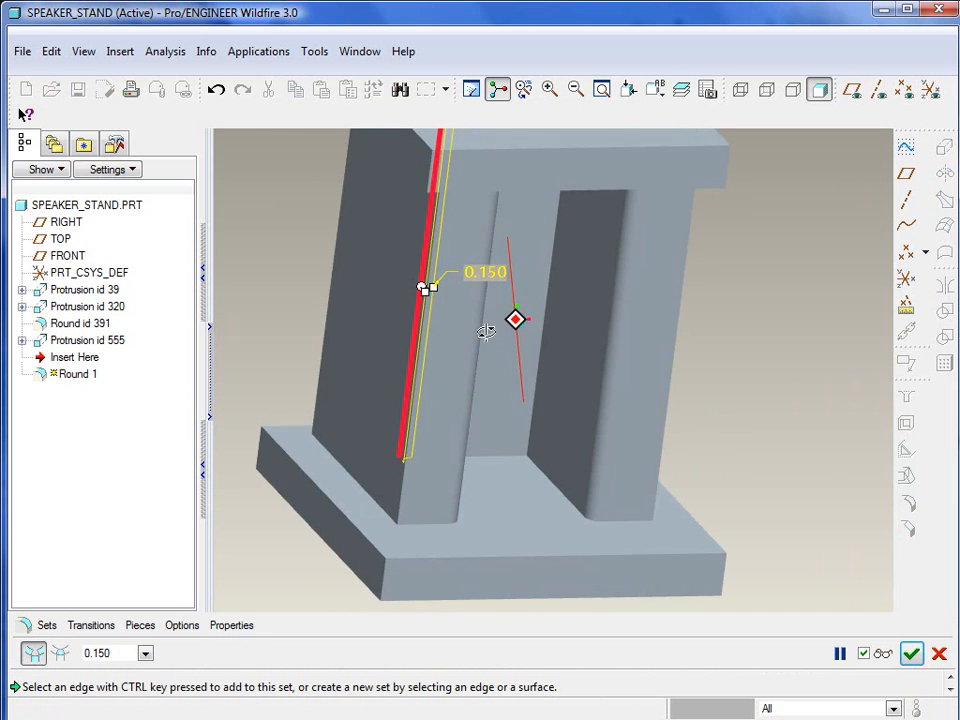
- Accept the 0.150 round on the column's vertical edges as the new Round 1
click(544, 350)
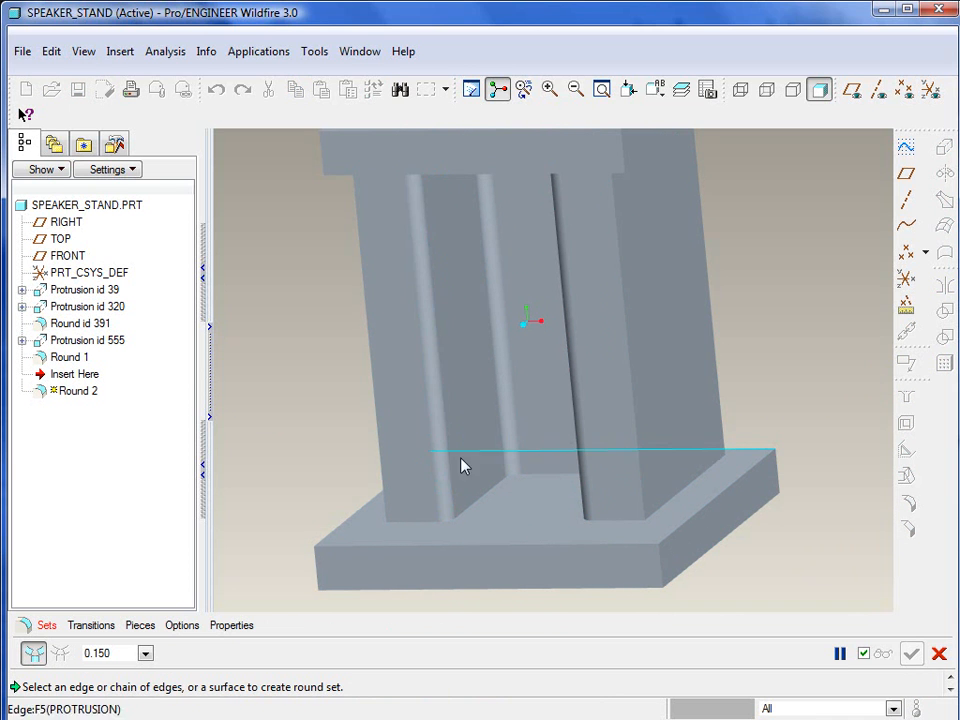
- Pick the base top surface so Round 2 previews a 0.150 fillet around the column base
click(400, 370)
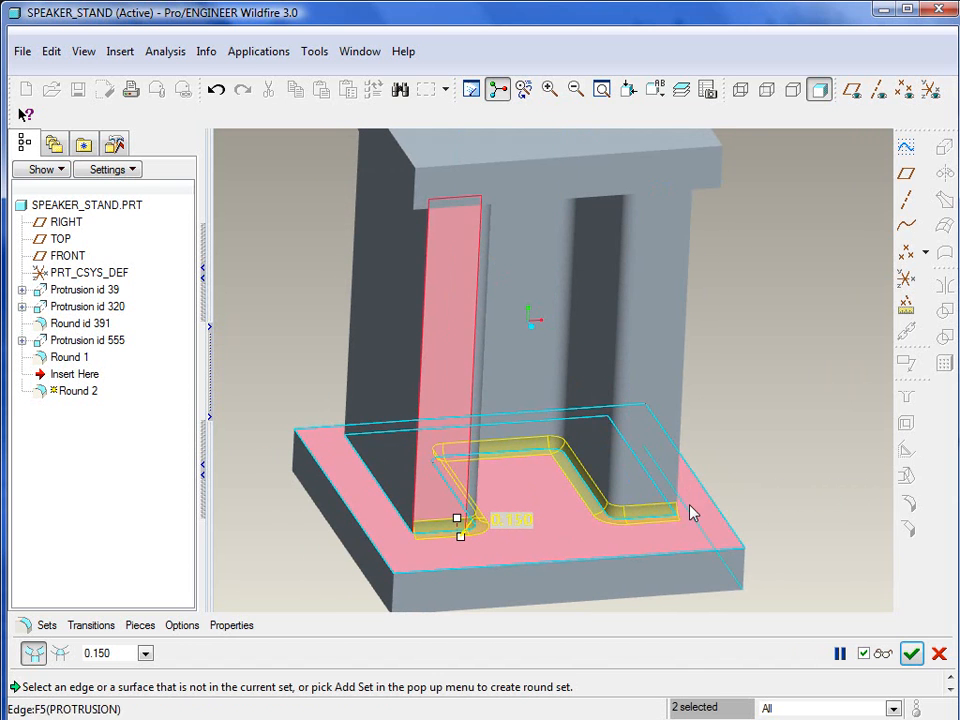
drag(696, 512, 462, 508)
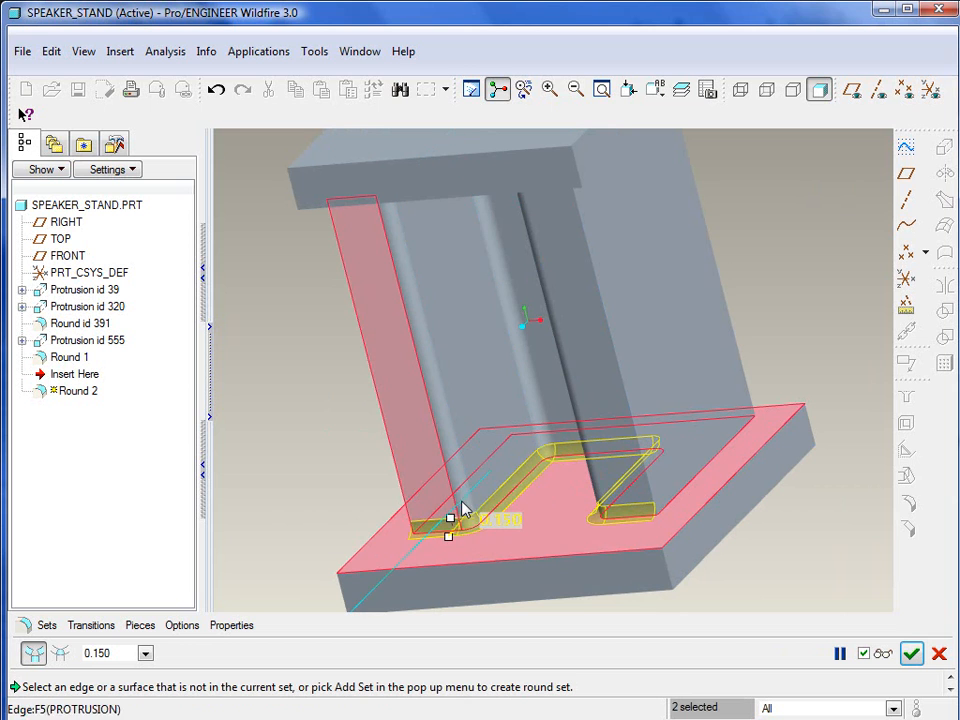